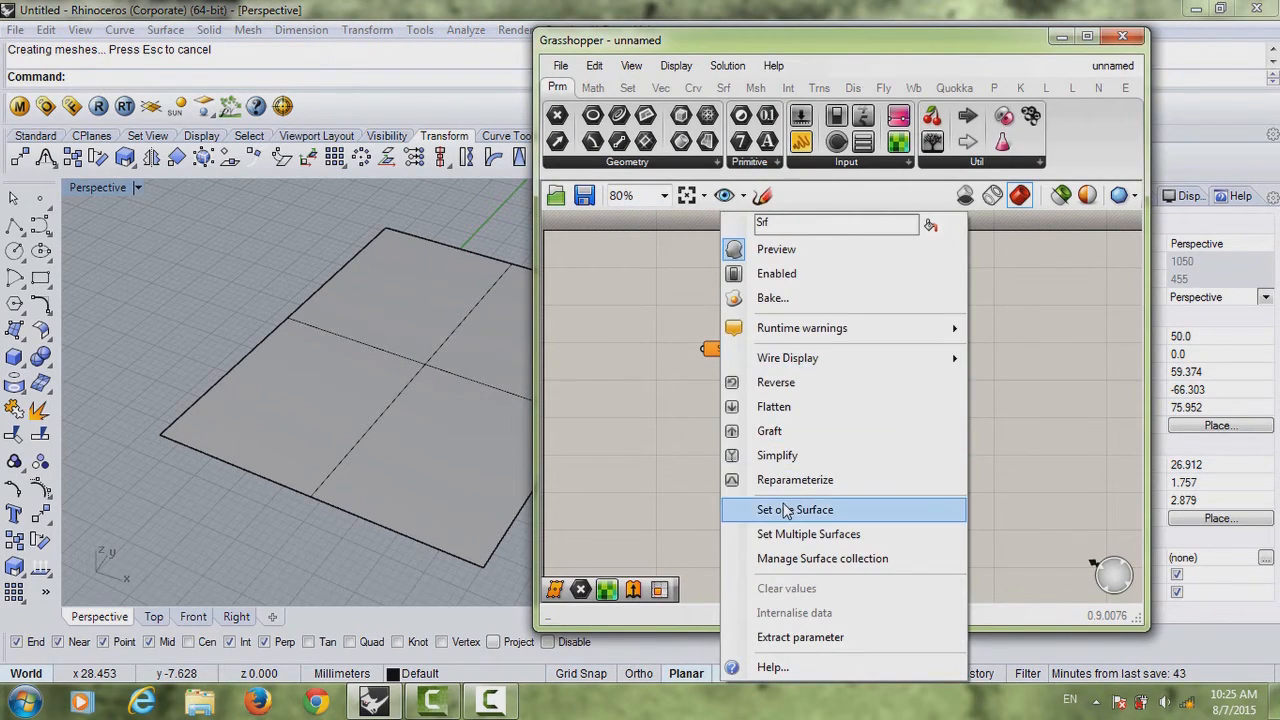
# Step: Reference the rectangular Rhino surface in the Srf parameter using Set one Surface
pyautogui.click(794, 509)
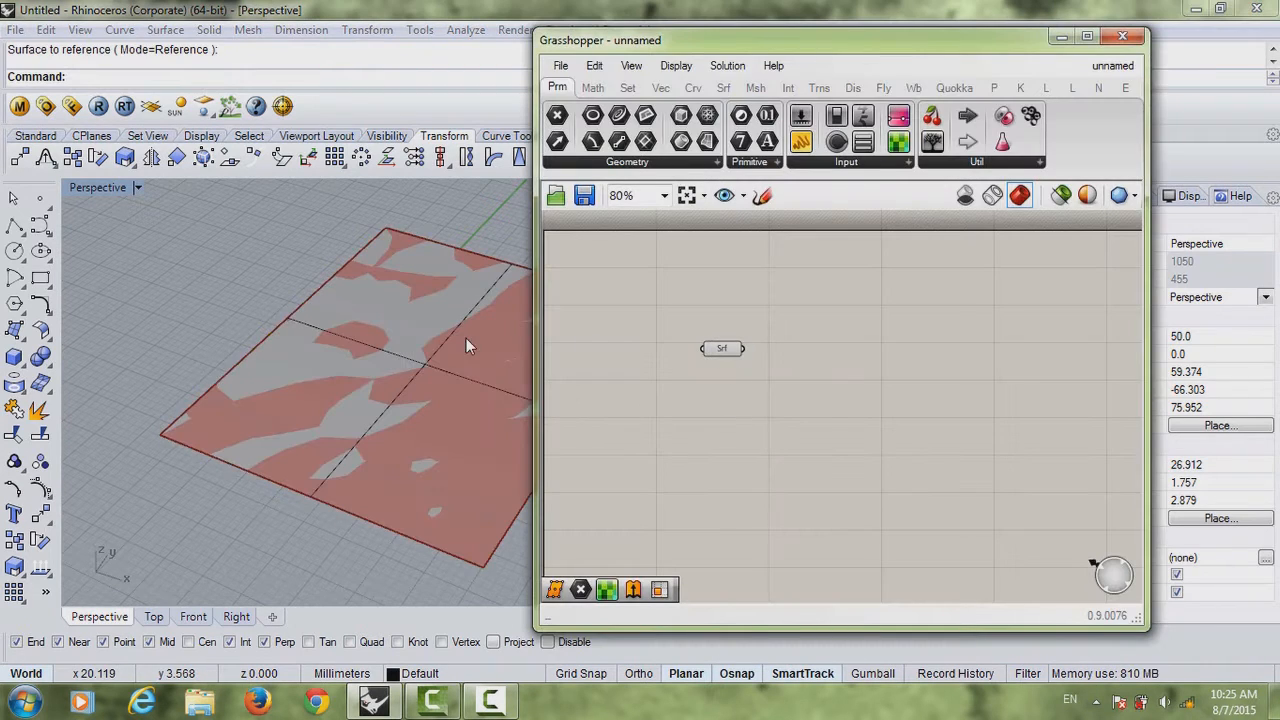
pyautogui.rightClick(722, 348)
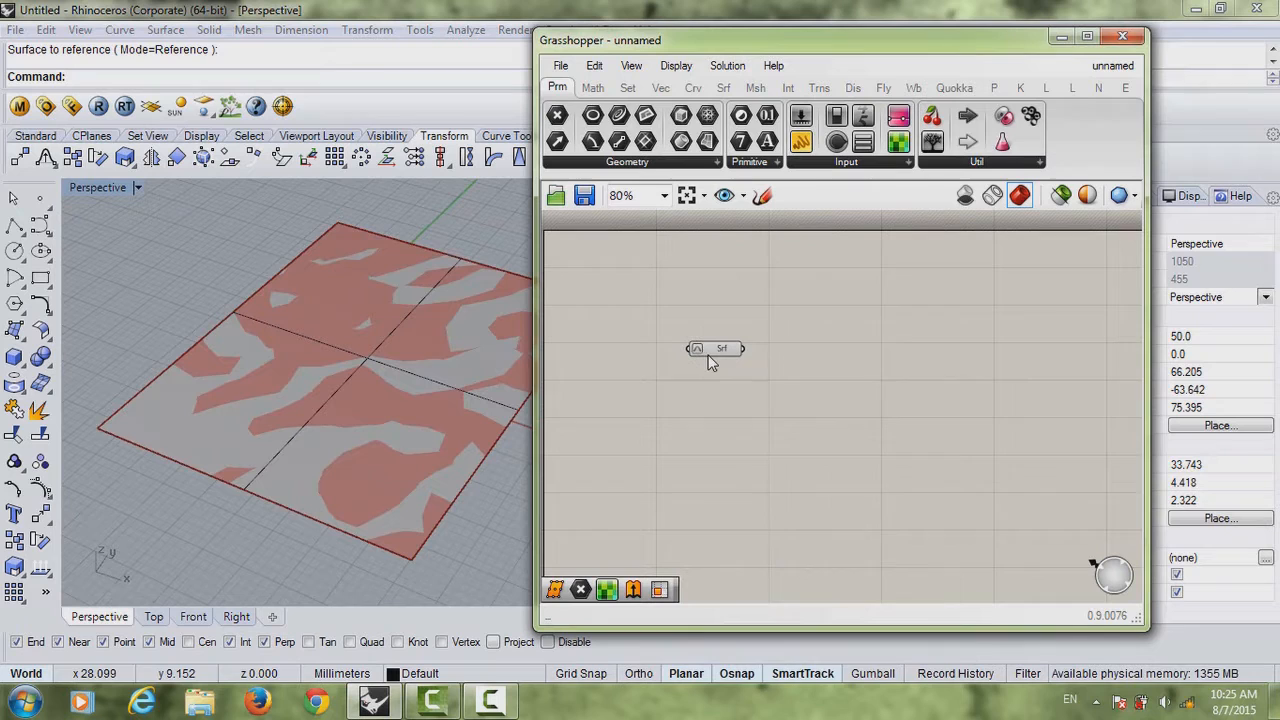
pyautogui.moveTo(678, 543)
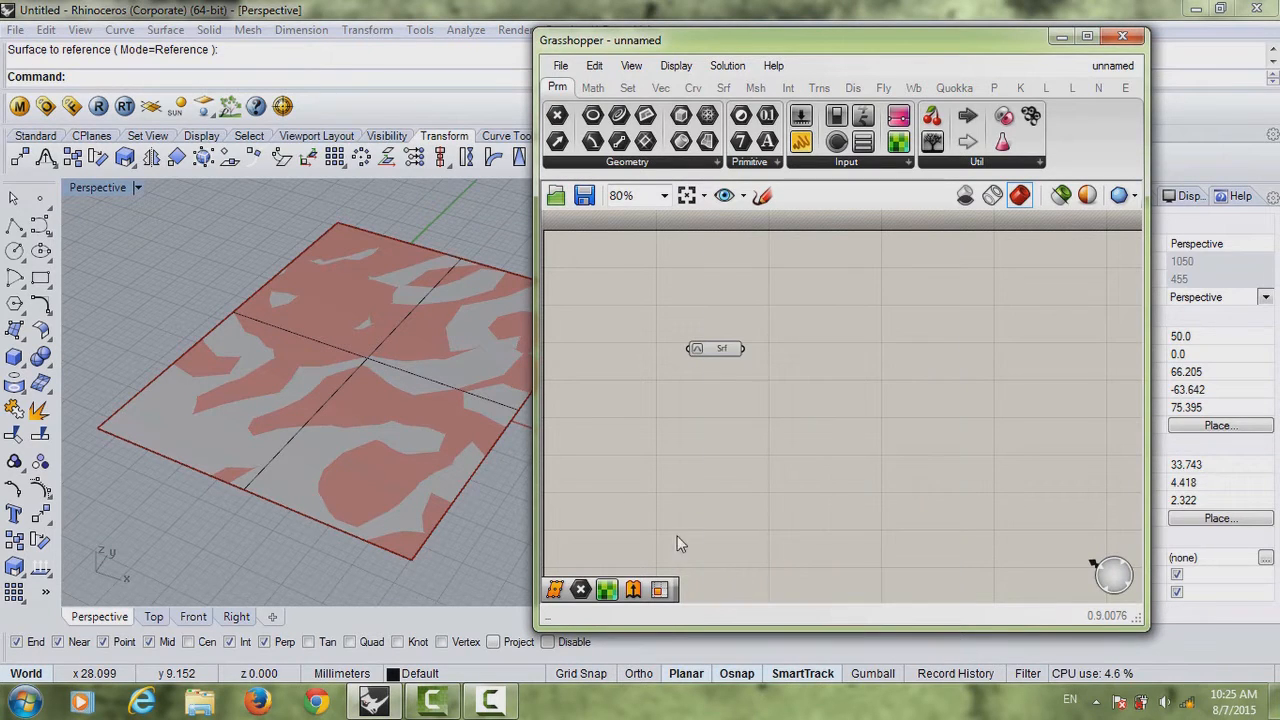
pyautogui.click(418, 412)
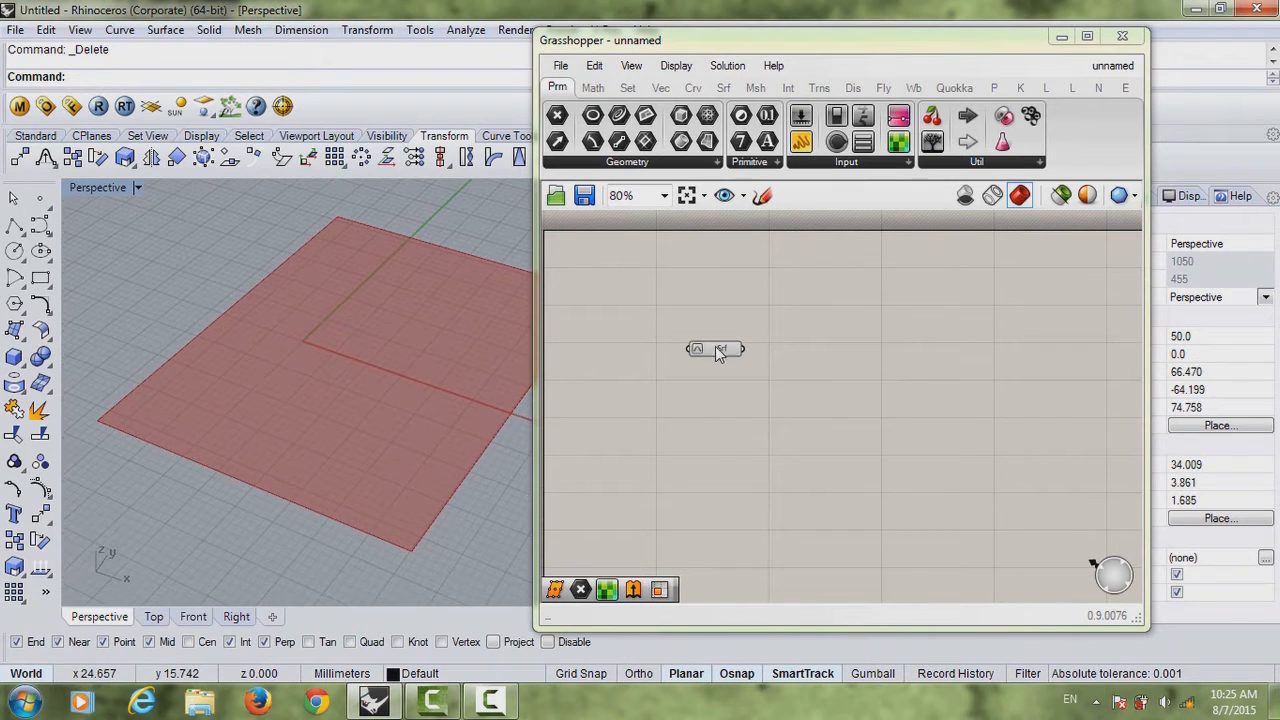
pyautogui.click(715, 351)
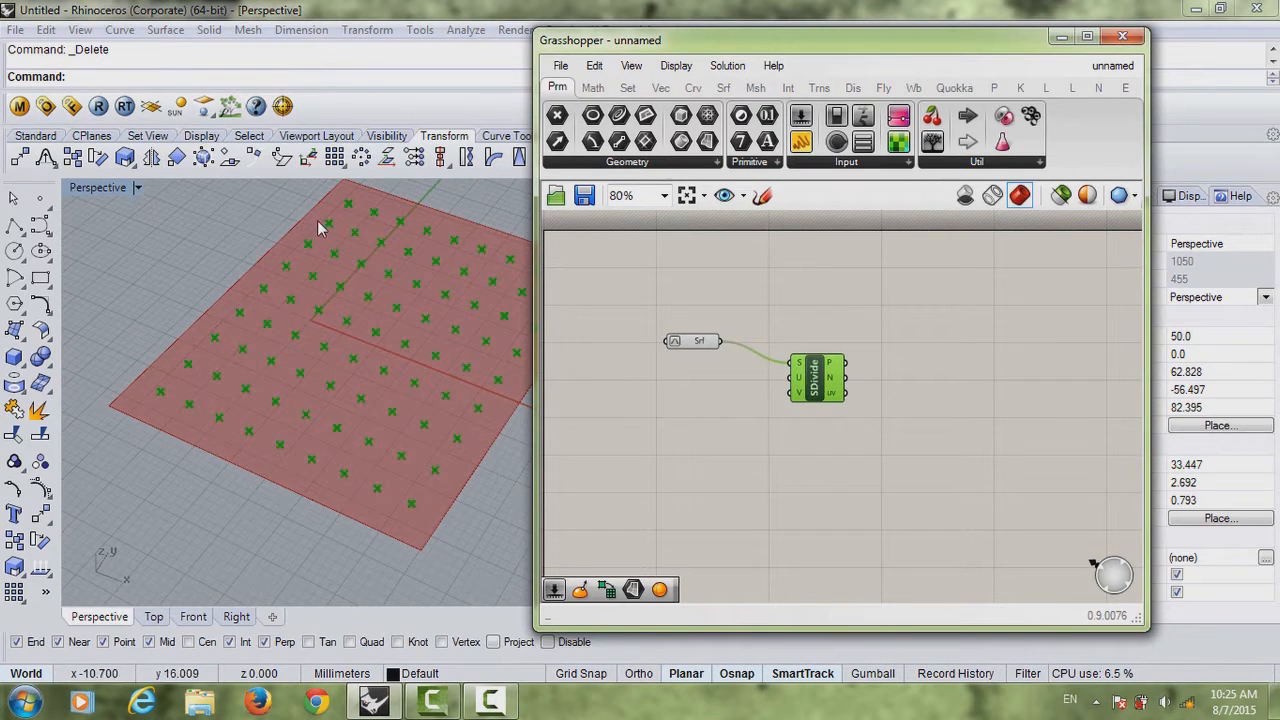
pyautogui.moveTo(283, 277)
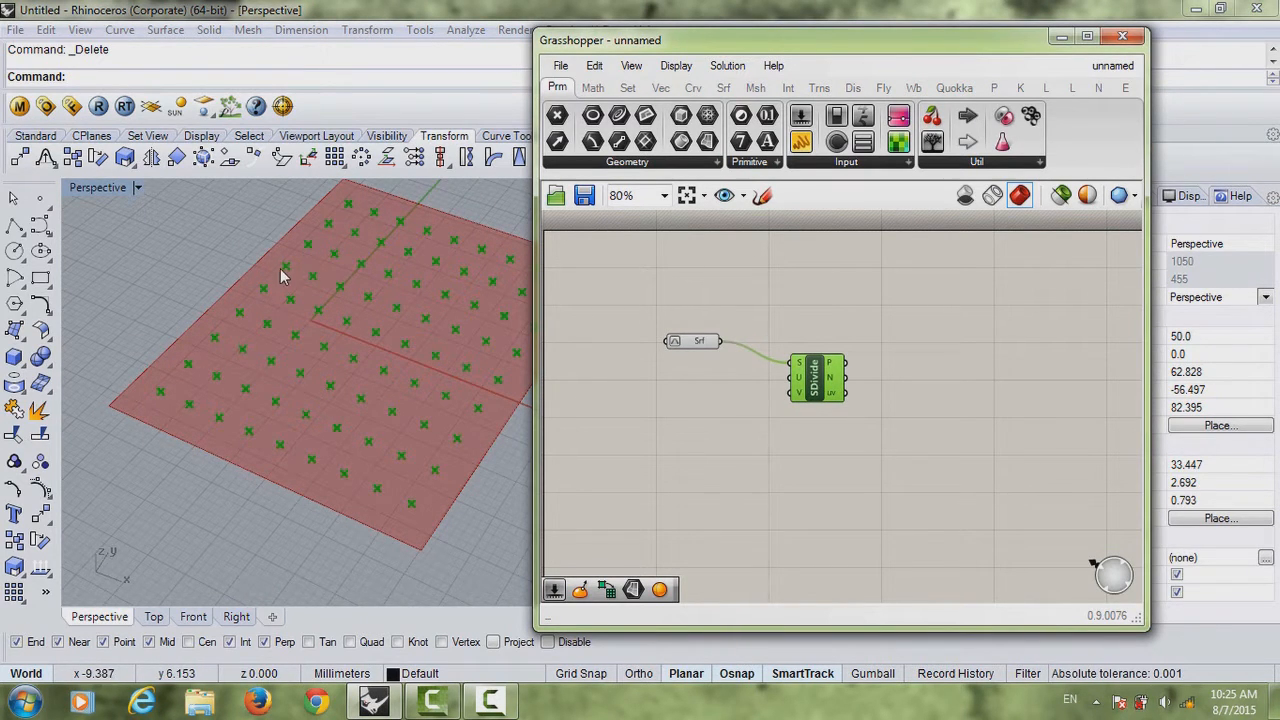
pyautogui.moveTo(258, 301)
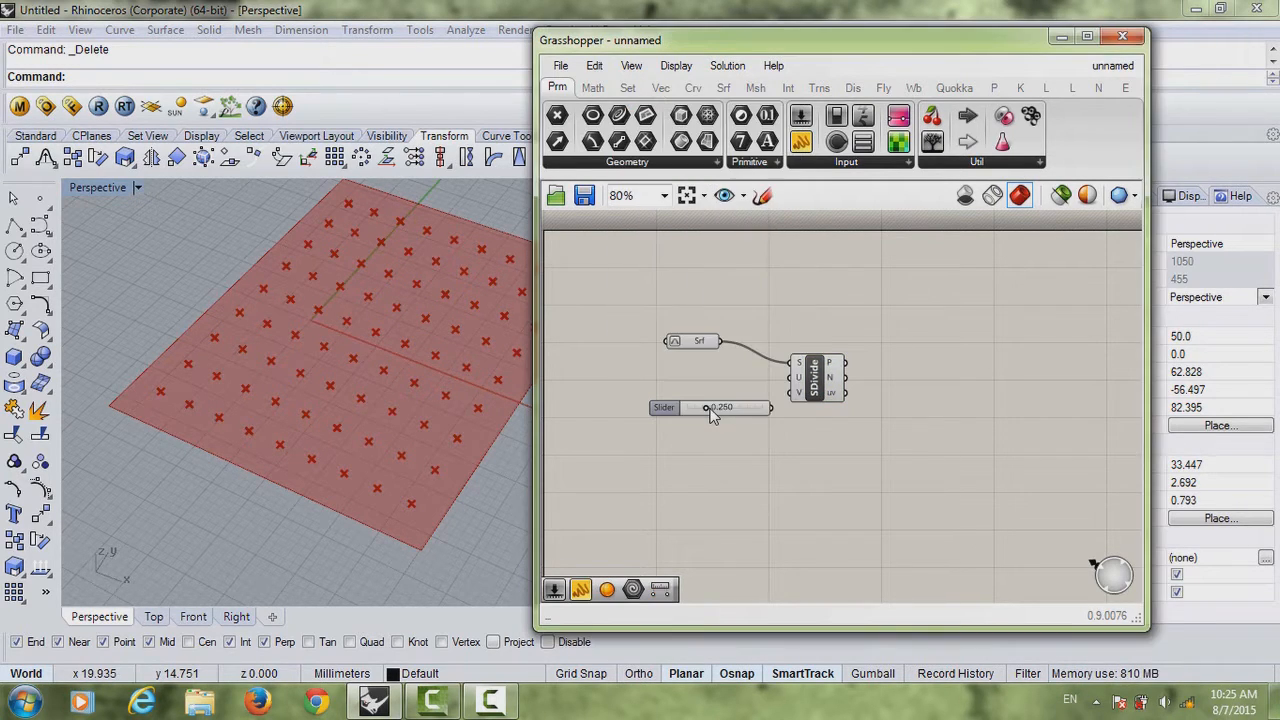
pyautogui.moveTo(790, 505)
pyautogui.write('50')
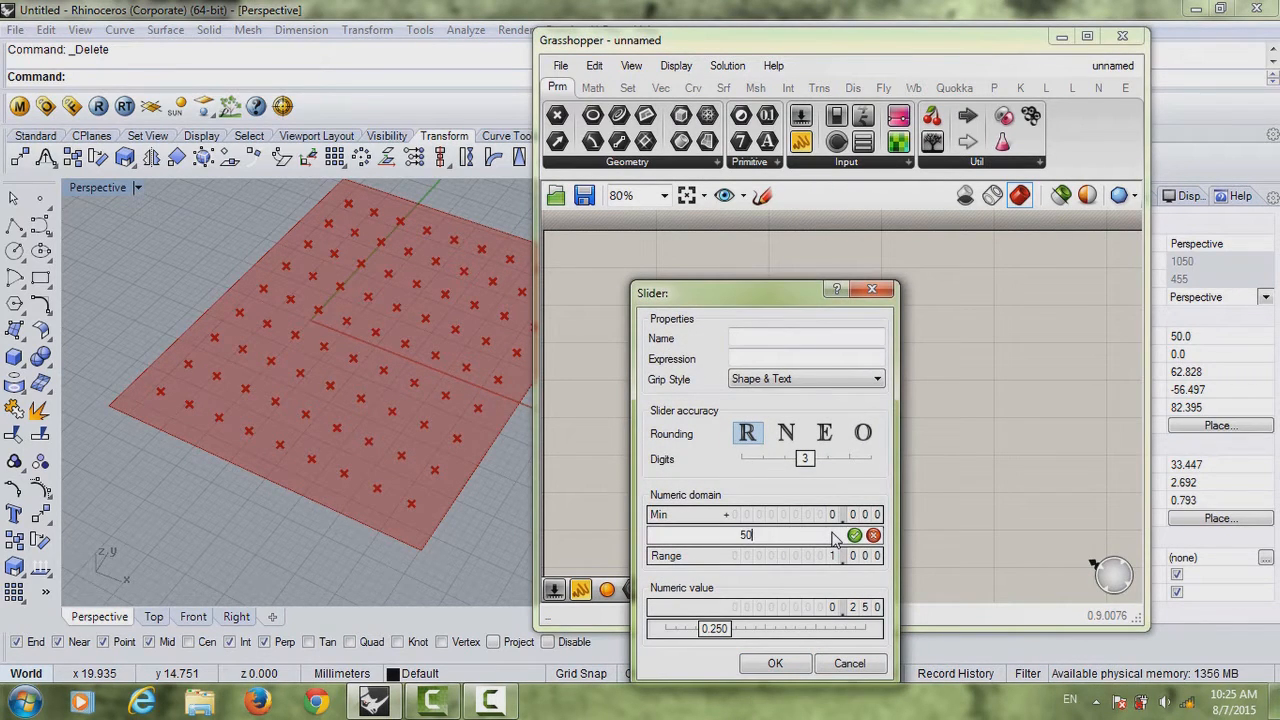
# Step: Set the U Count and V Count sliders to maximum 50 and value 30
pyautogui.click(775, 663)
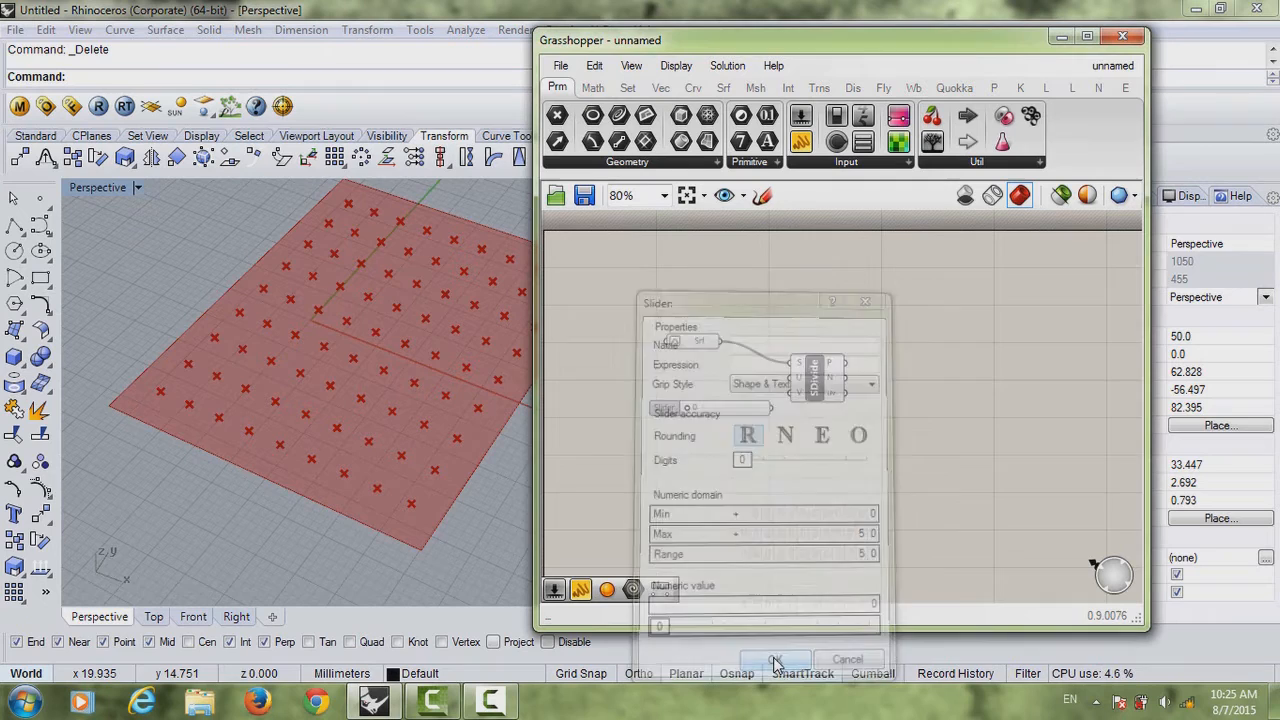
pyautogui.click(775, 659)
pyautogui.write('30')
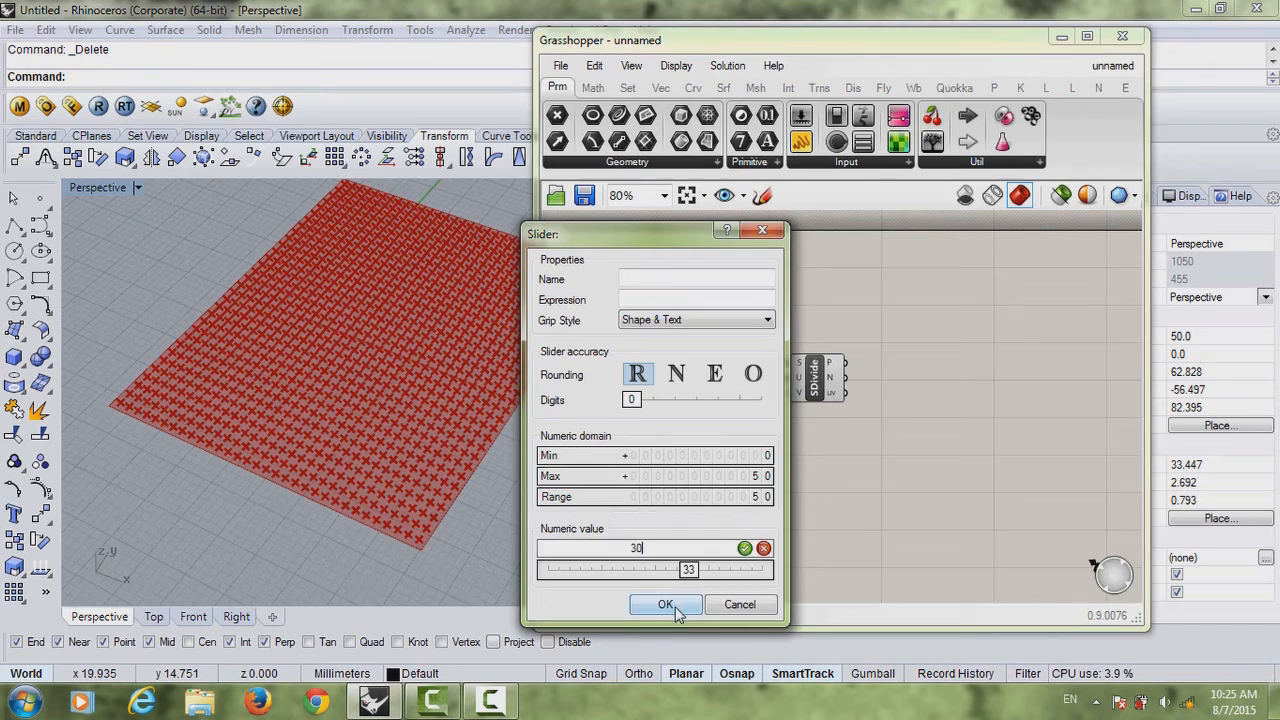
pyautogui.click(665, 604)
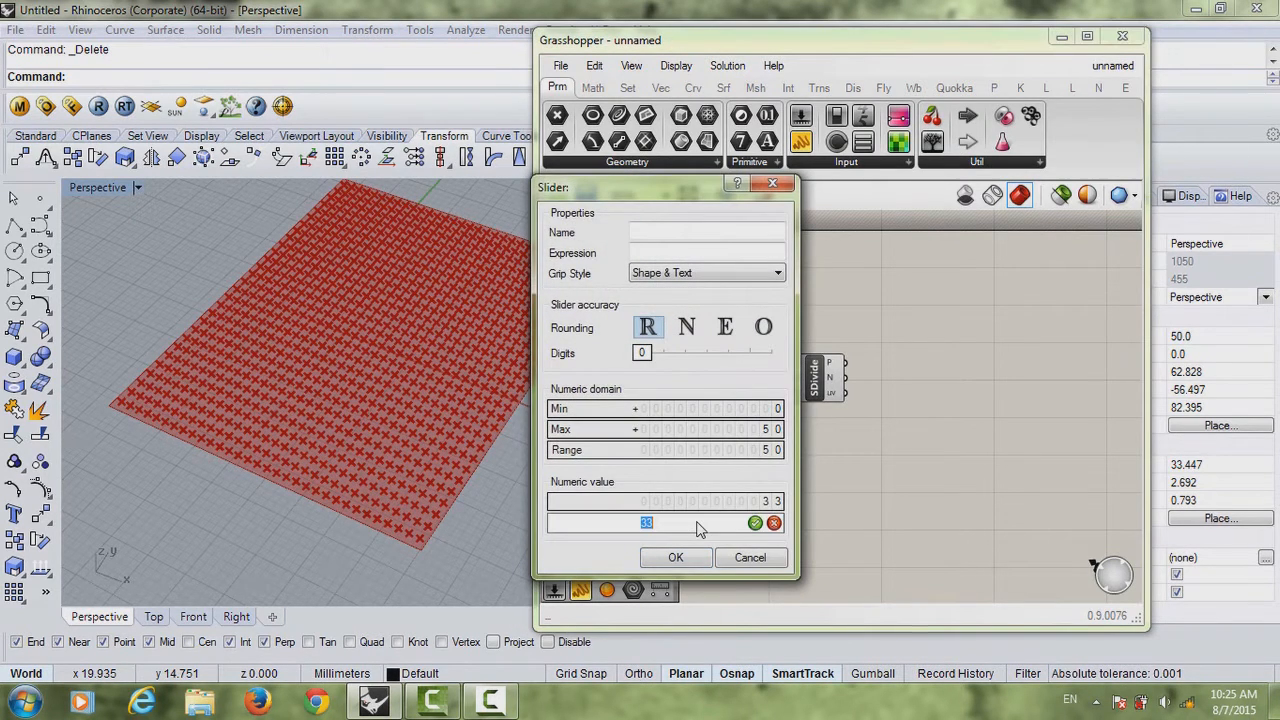
pyautogui.click(675, 557)
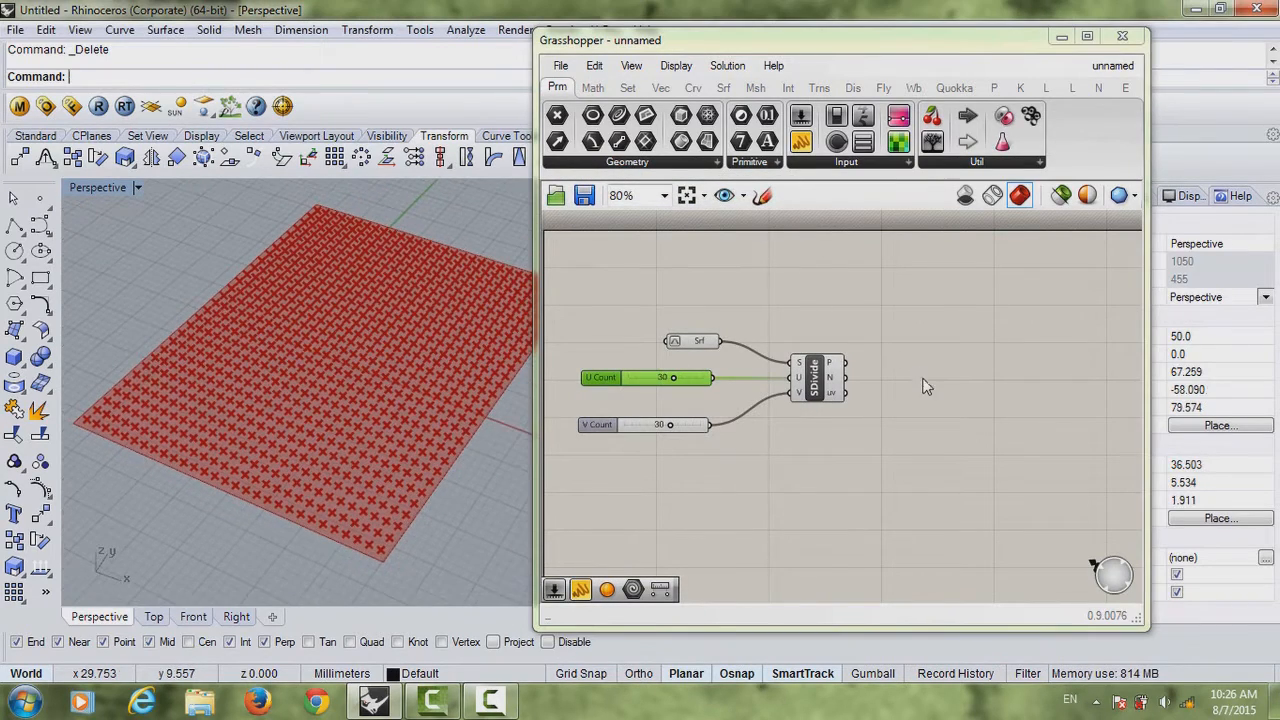
# Step: Place an Image Sampler component found by searching 'ima'
pyautogui.doubleClick(962, 390)
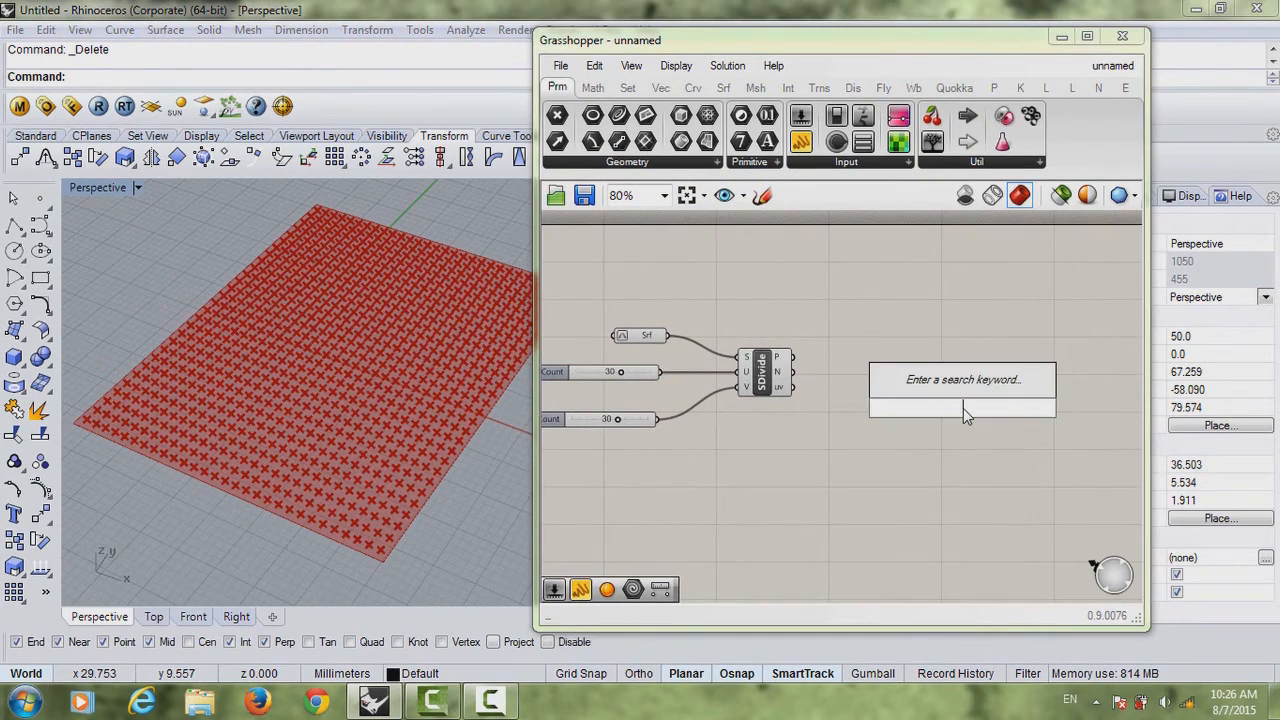
pyautogui.write('ima')
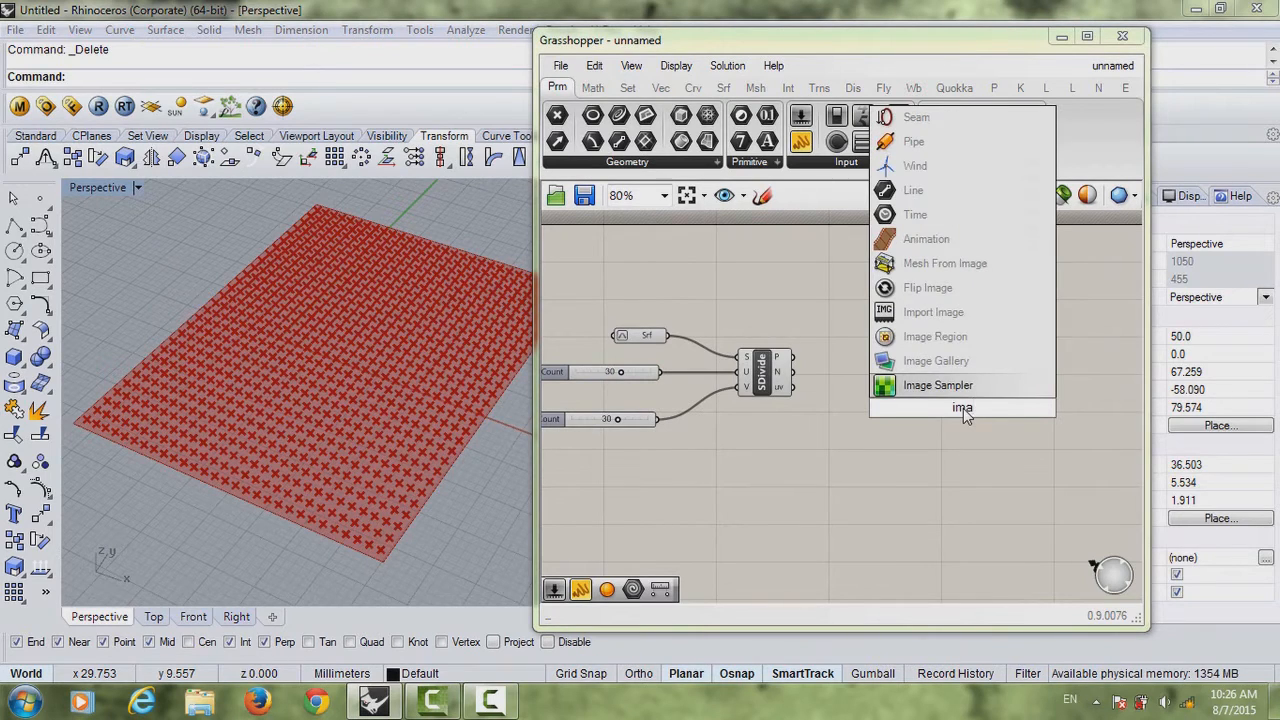
pyautogui.moveTo(937, 385)
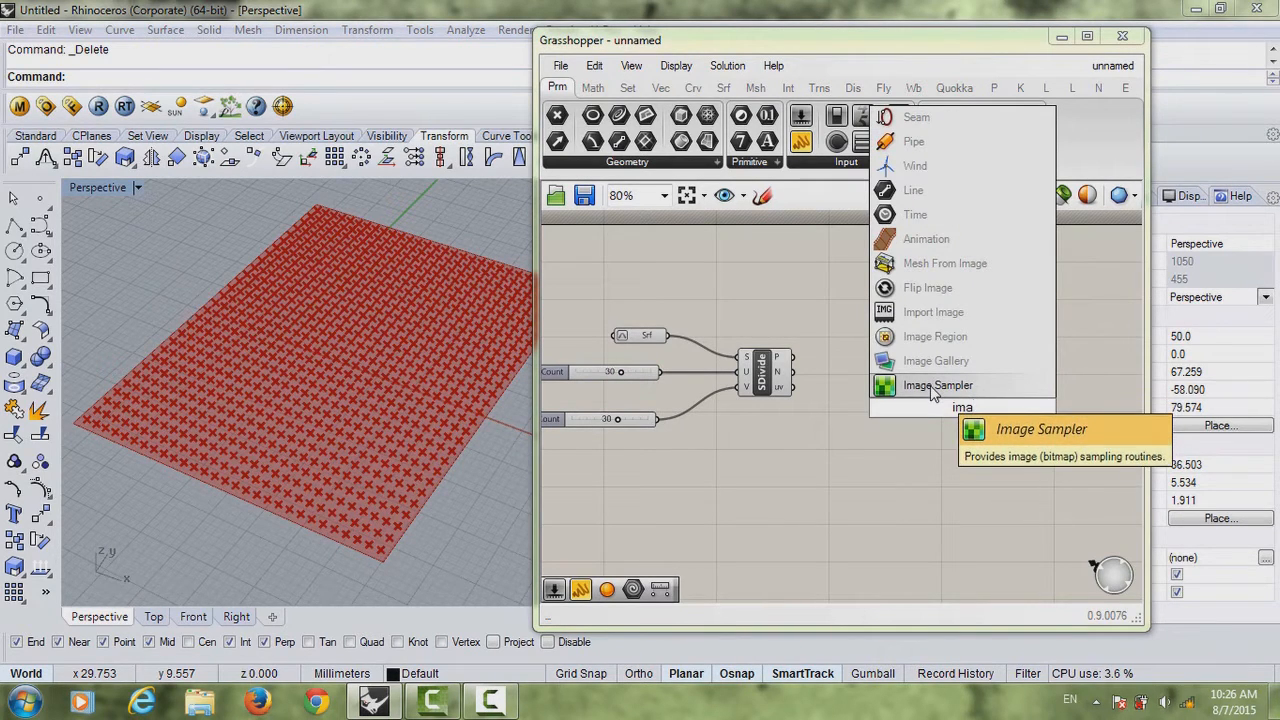
pyautogui.click(937, 385)
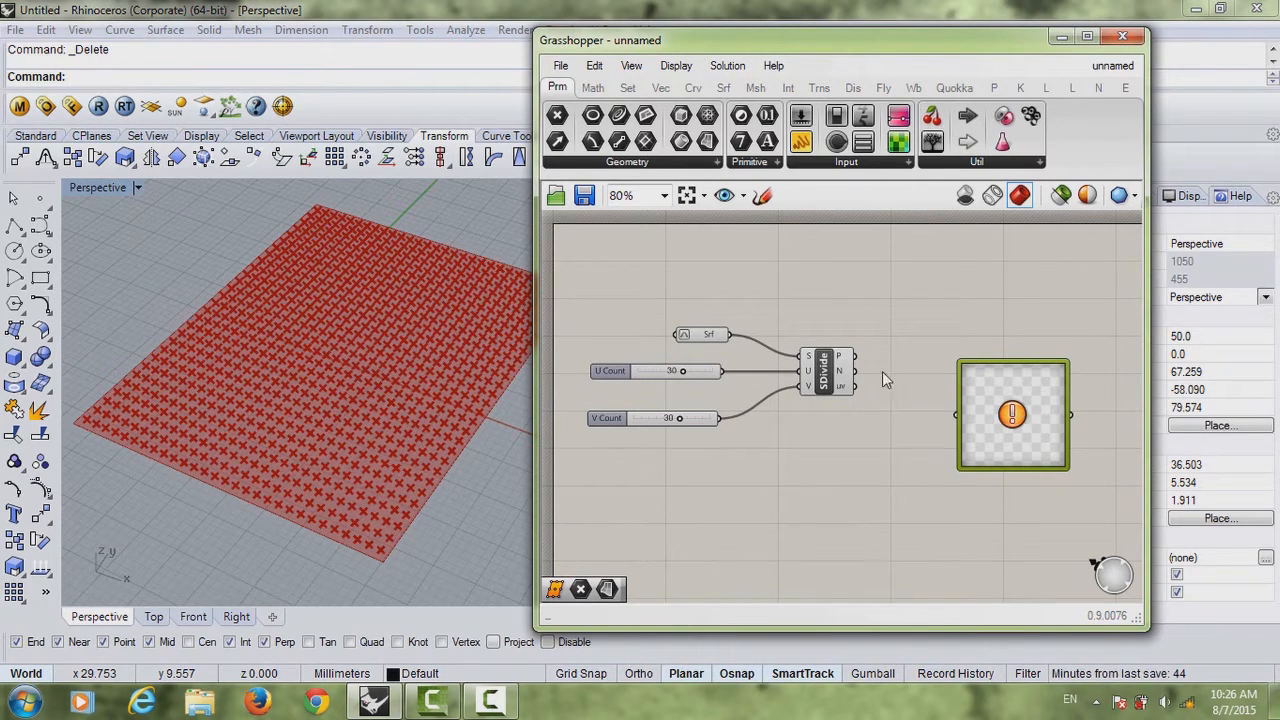
pyautogui.moveTo(1011, 413)
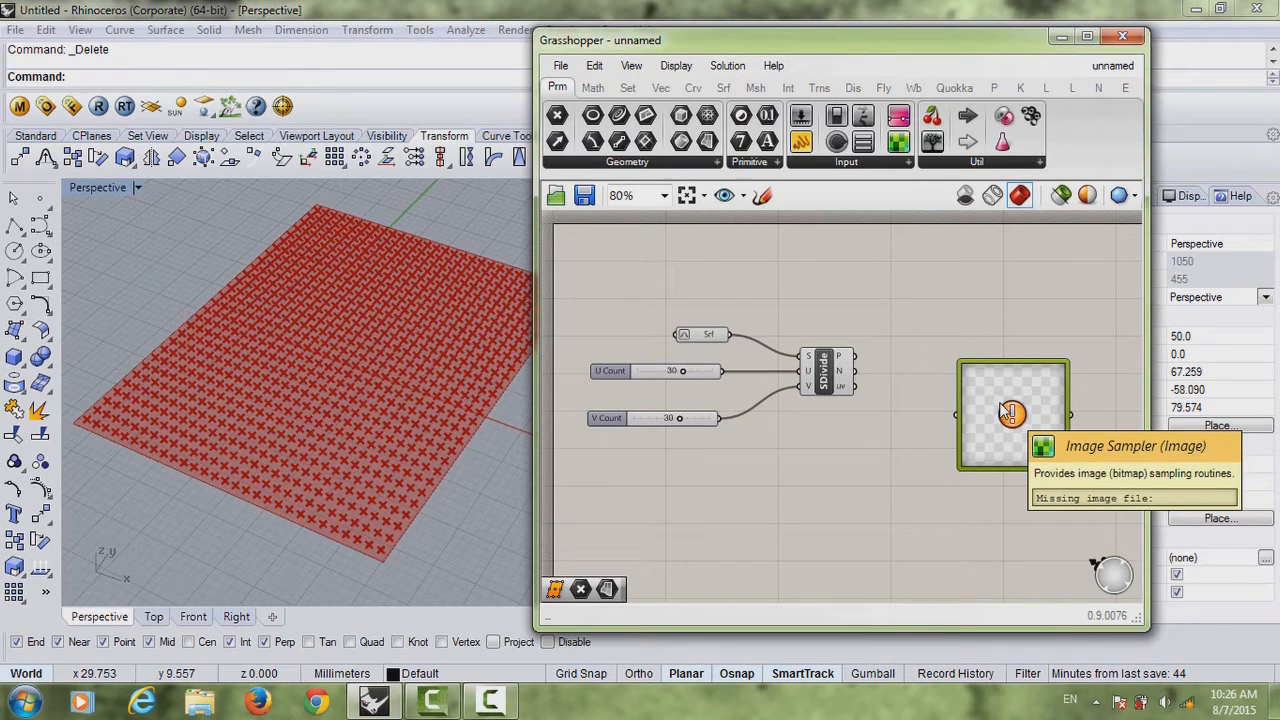
# Step: Browse to the black-blob image file from the Image Sampler settings
pyautogui.doubleClick(1011, 413)
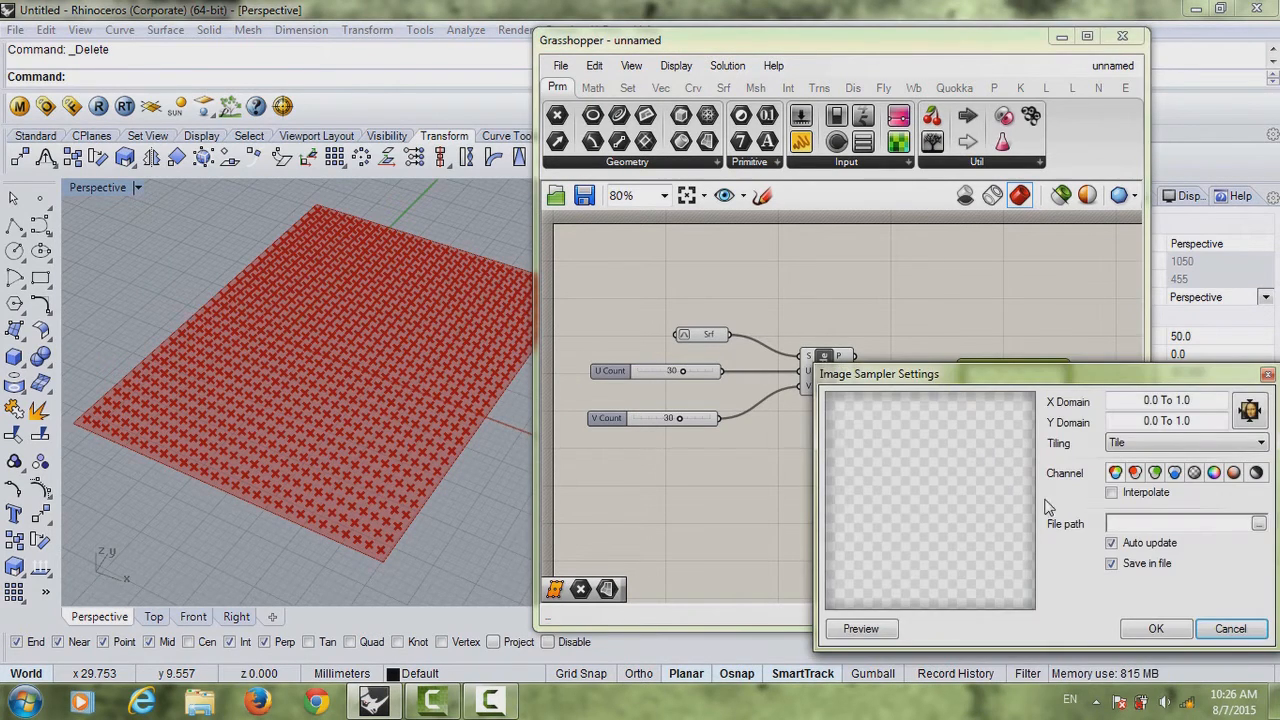
pyautogui.moveTo(878, 373); pyautogui.dragTo(739, 279)
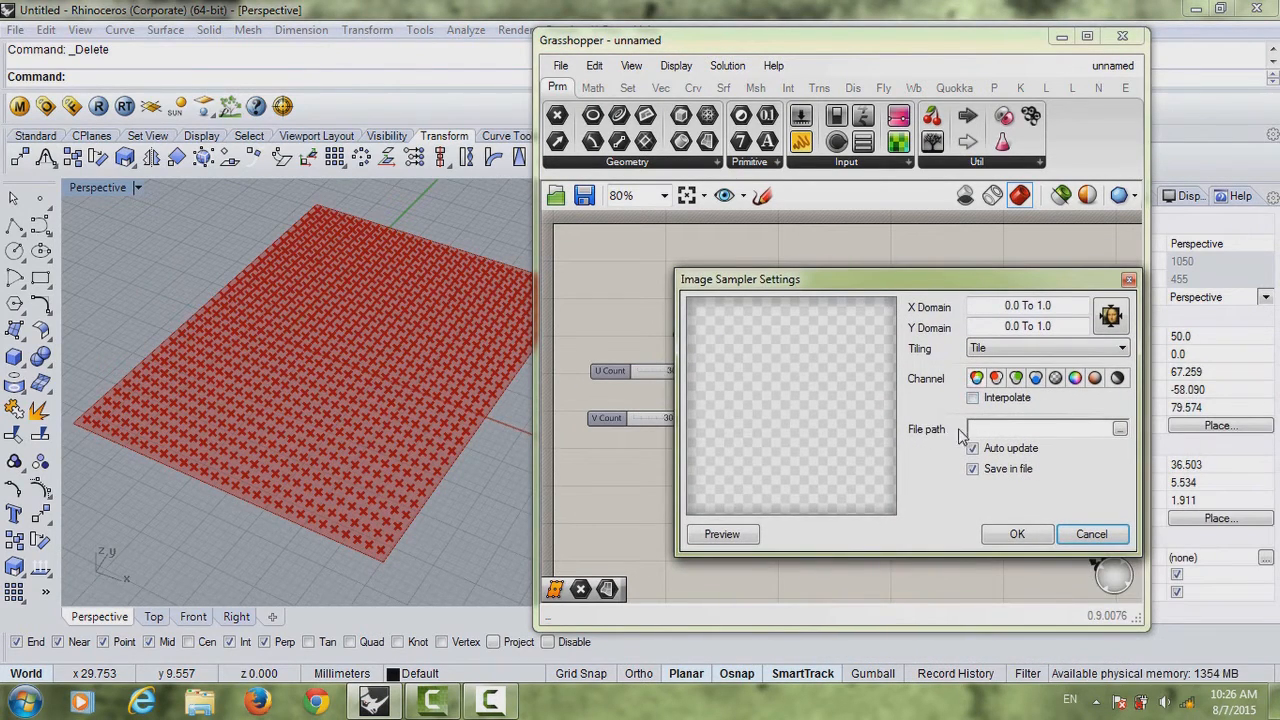
pyautogui.click(1119, 428)
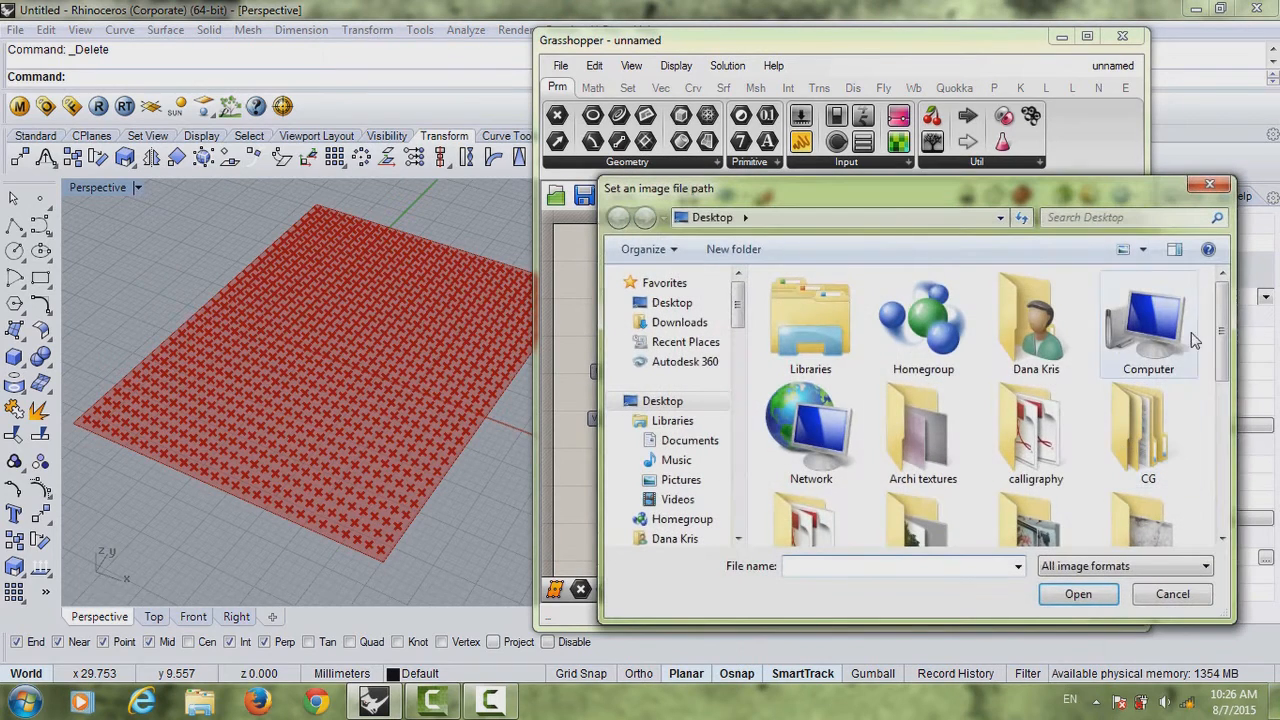
pyautogui.click(1078, 594)
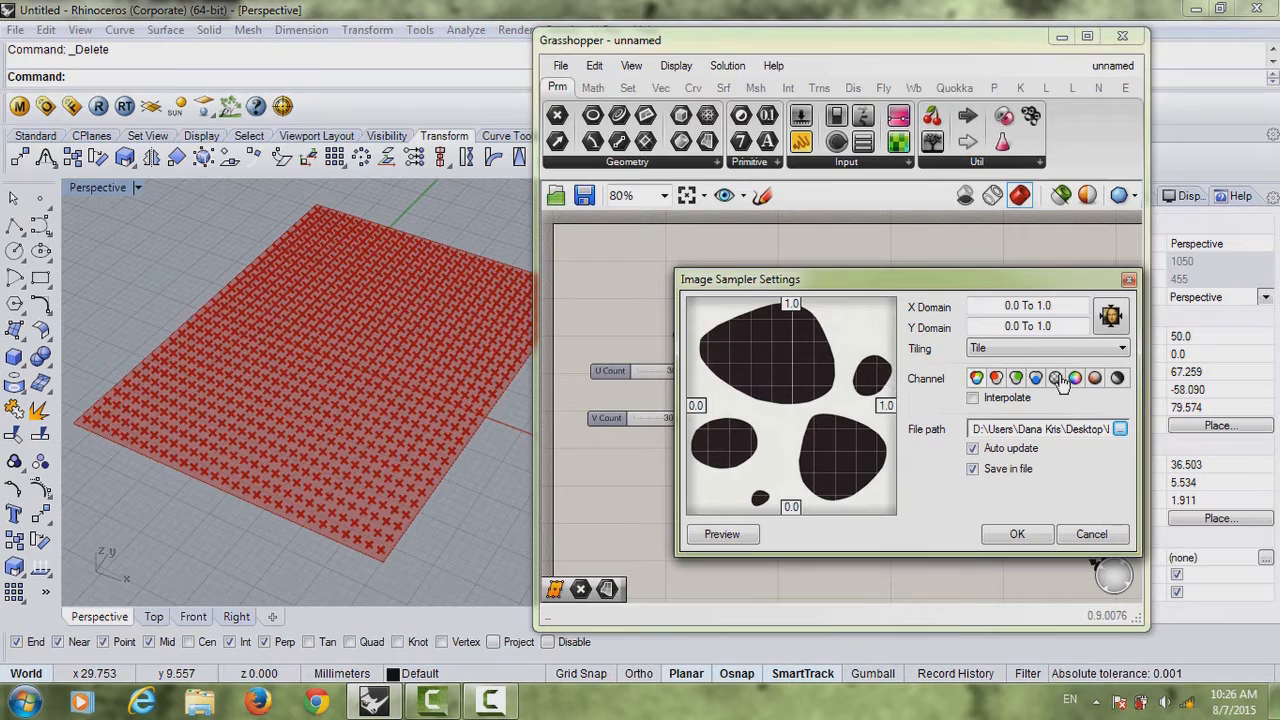
pyautogui.moveTo(1119, 378)
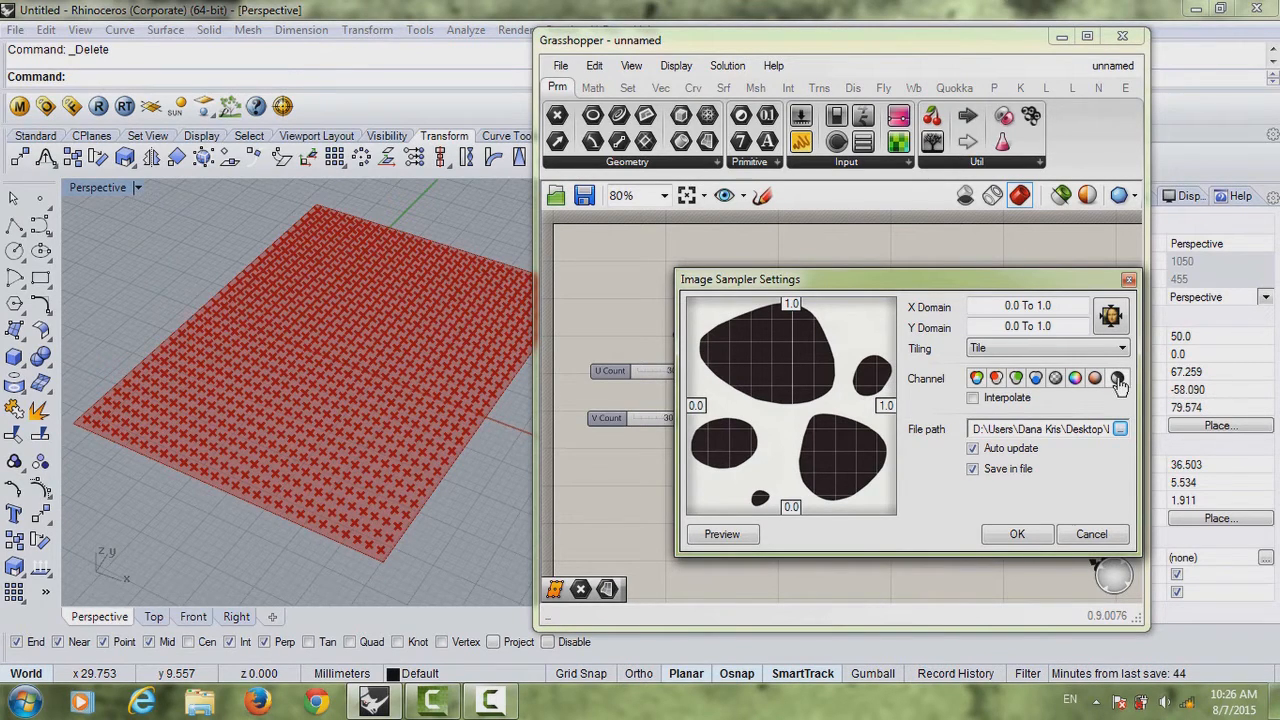
pyautogui.moveTo(1117, 378)
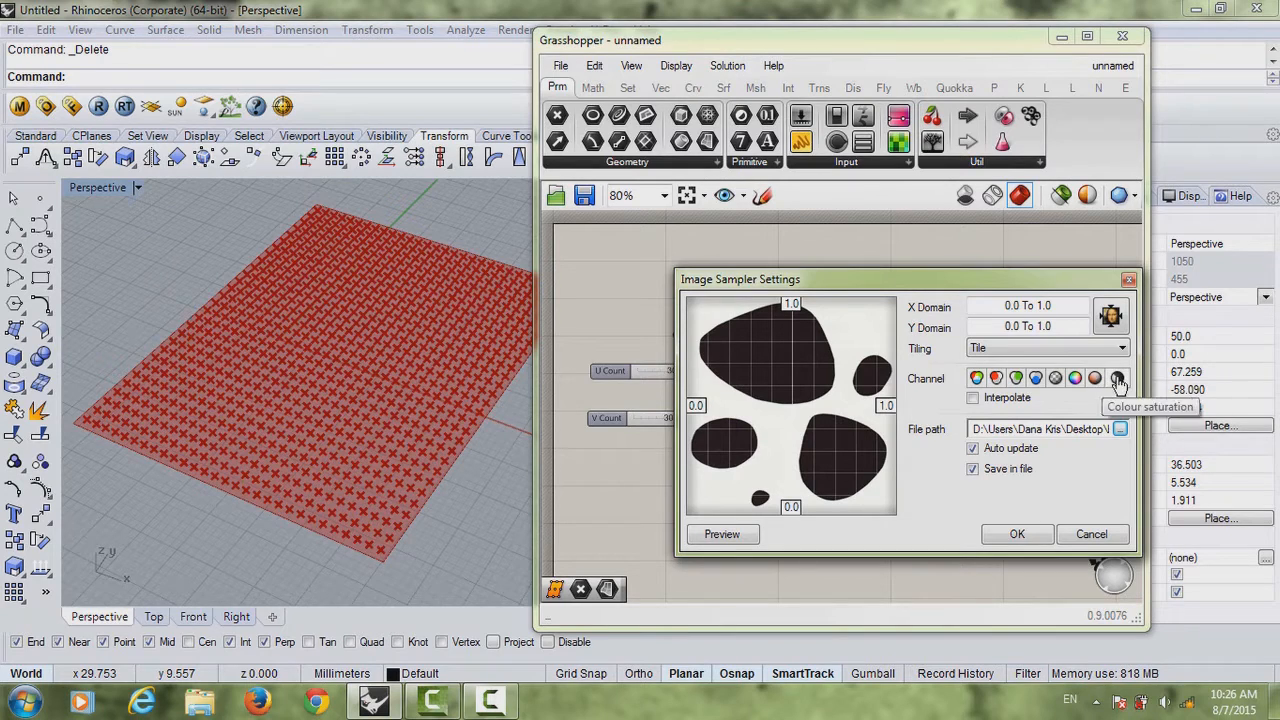
pyautogui.moveTo(1118, 378)
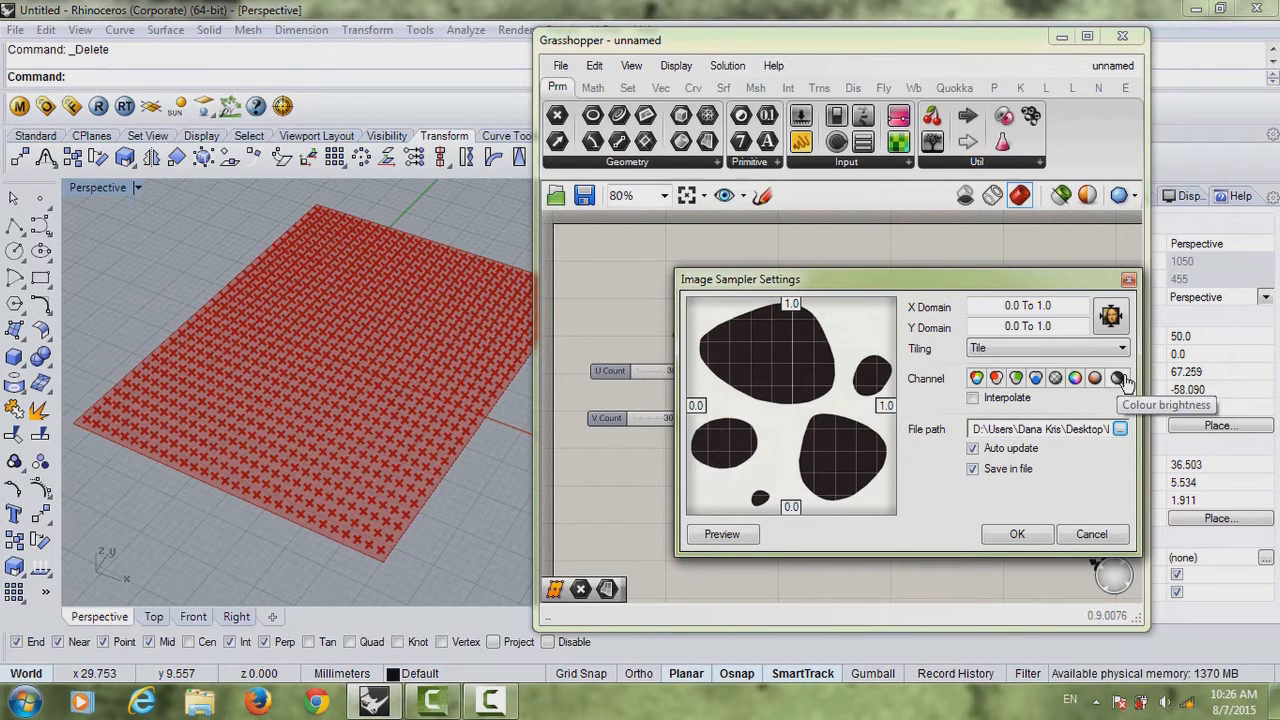
pyautogui.moveTo(1025, 490)
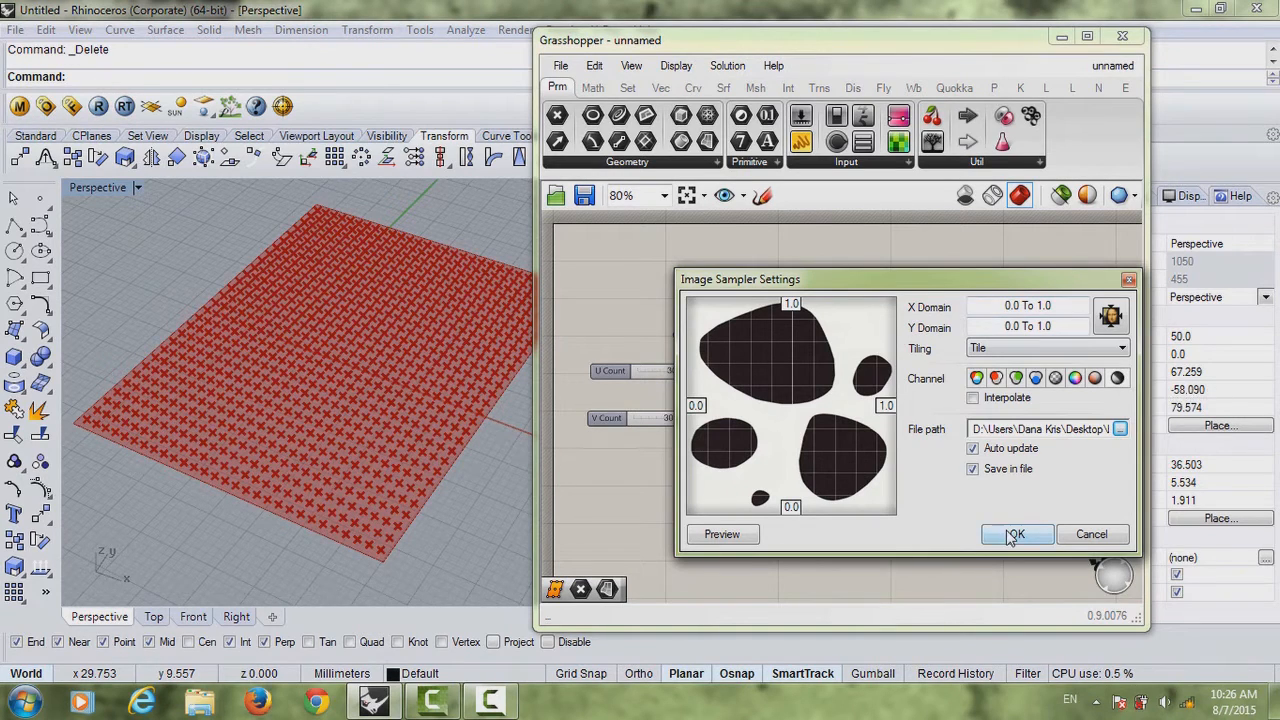
# Step: Add a Sphere component, feeding SDivide uv through the Image Sampler into Sphere R
pyautogui.click(1016, 533)
pyautogui.write('sp')
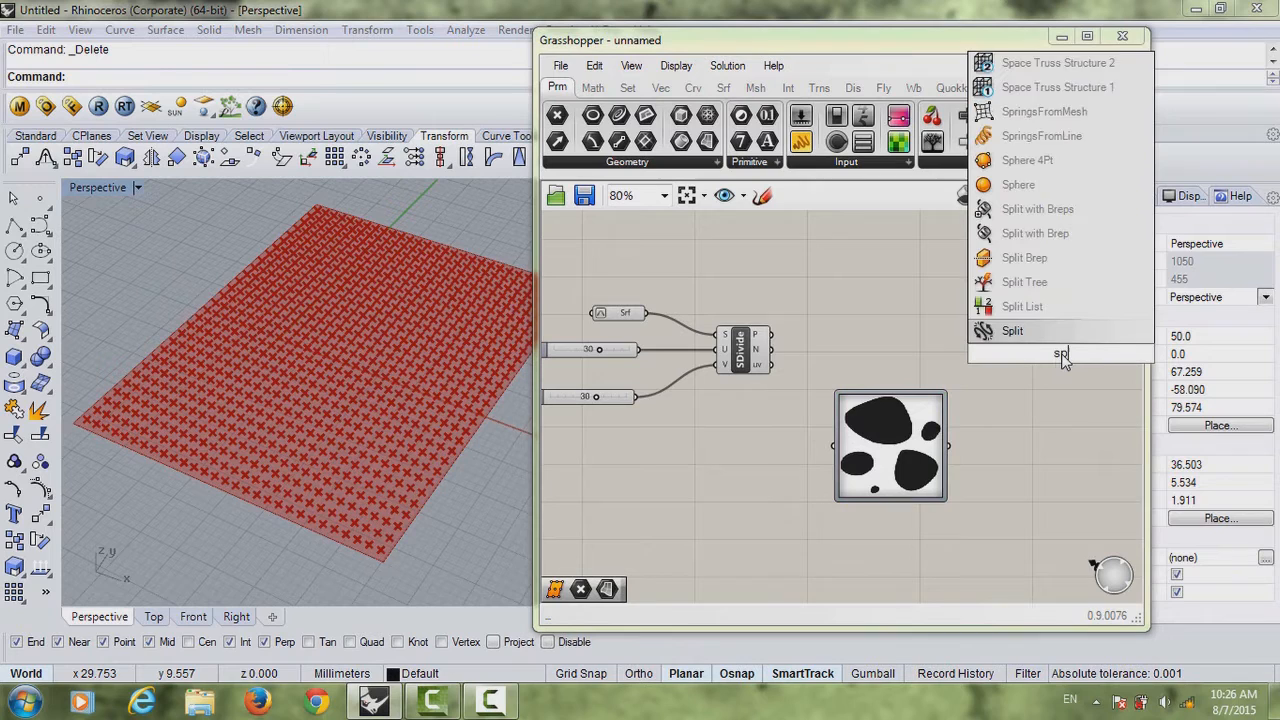
pyautogui.click(1017, 184)
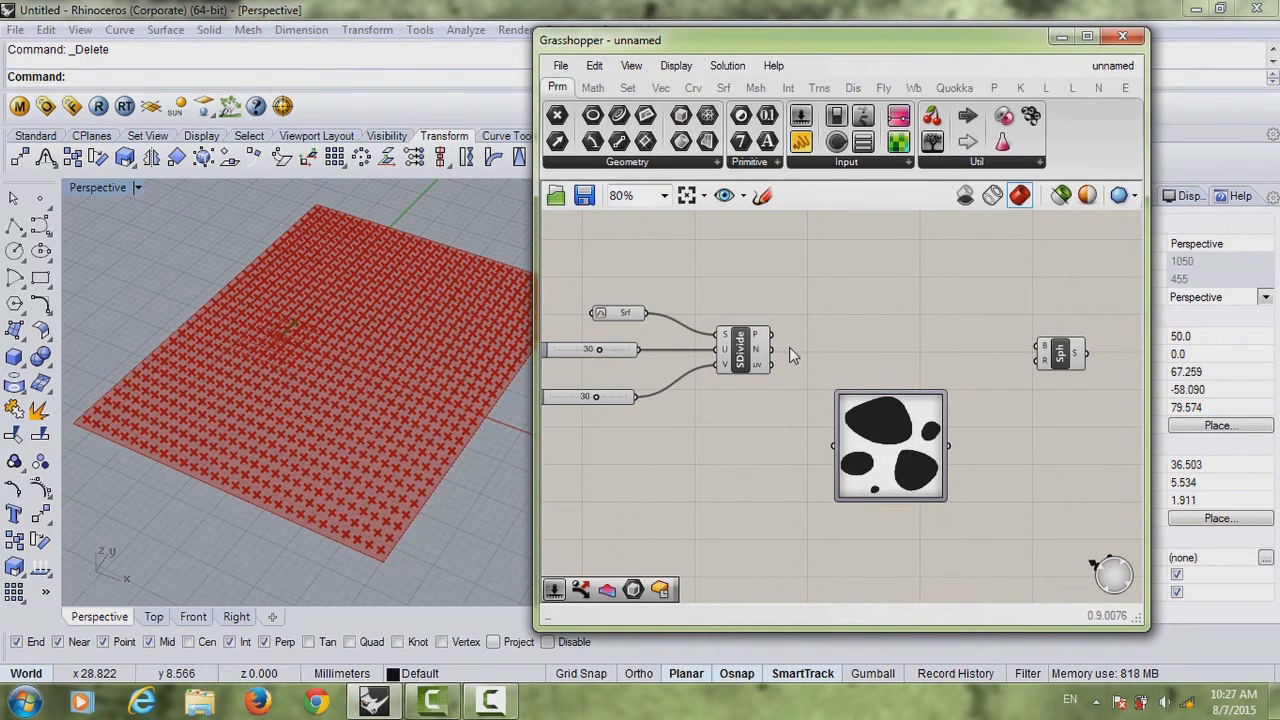
pyautogui.moveTo(770, 350); pyautogui.dragTo(1045, 355)
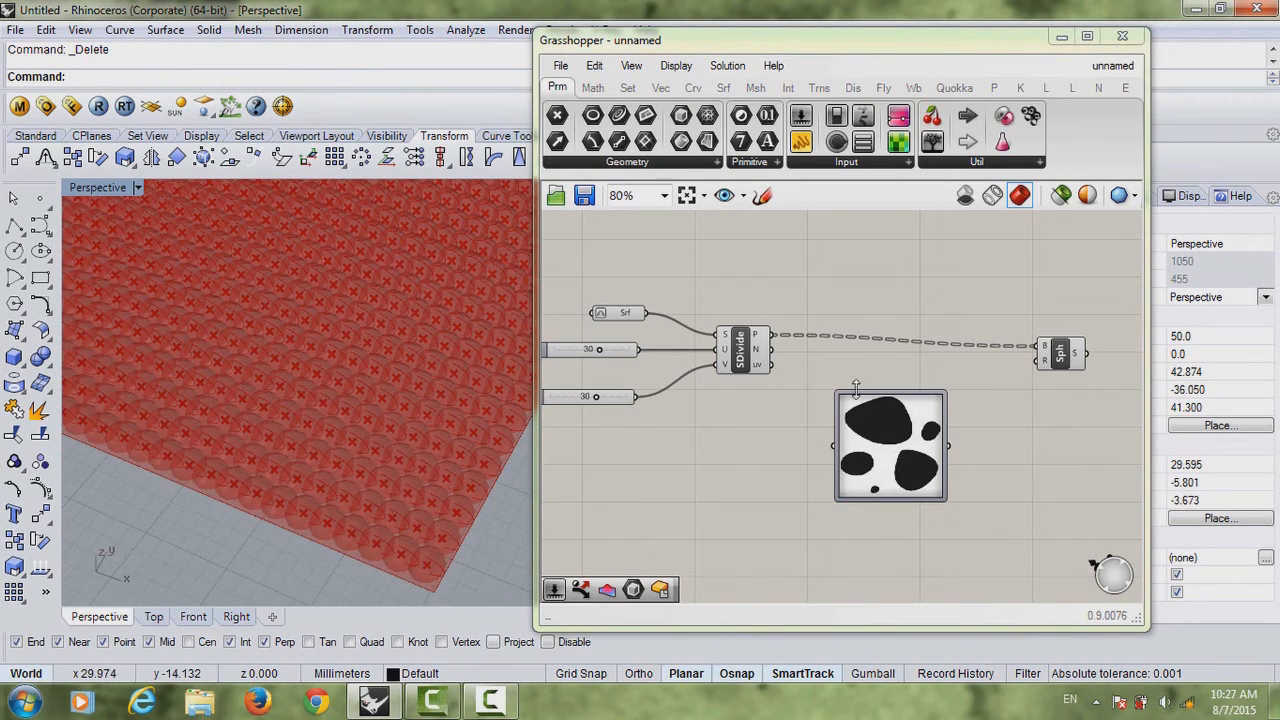
pyautogui.moveTo(770, 355); pyautogui.dragTo(810, 450)
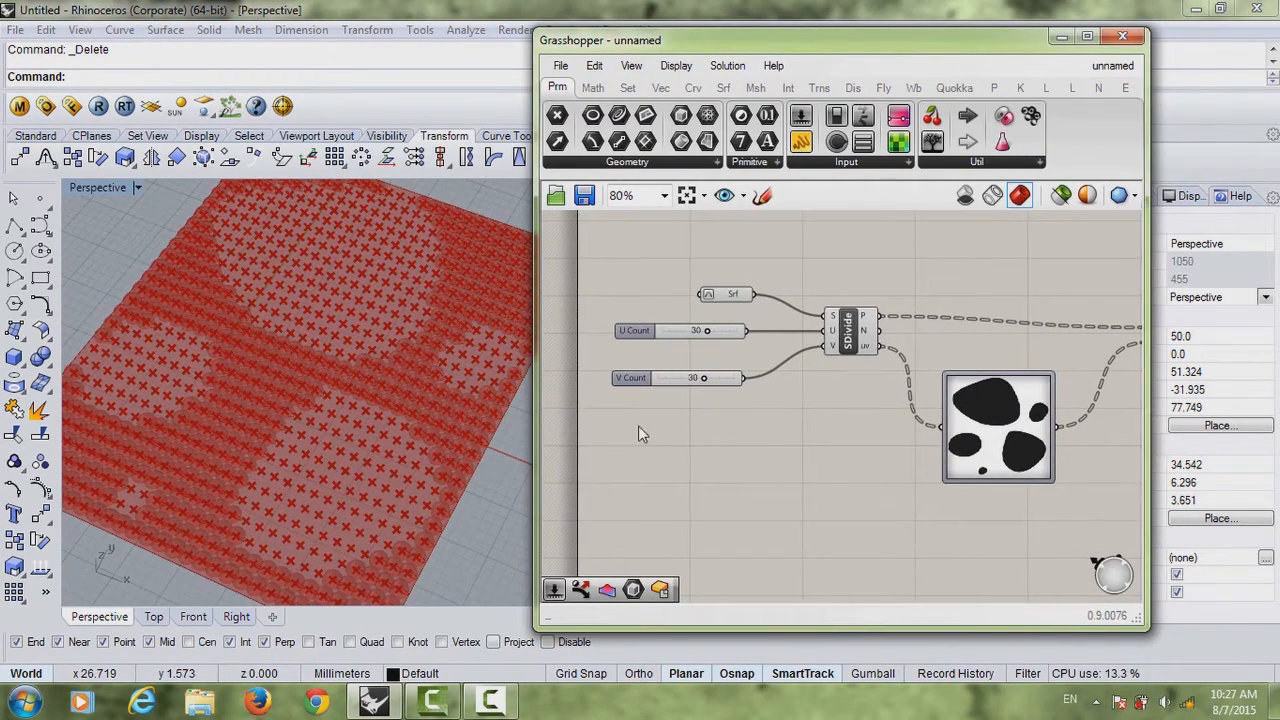
pyautogui.click(730, 294)
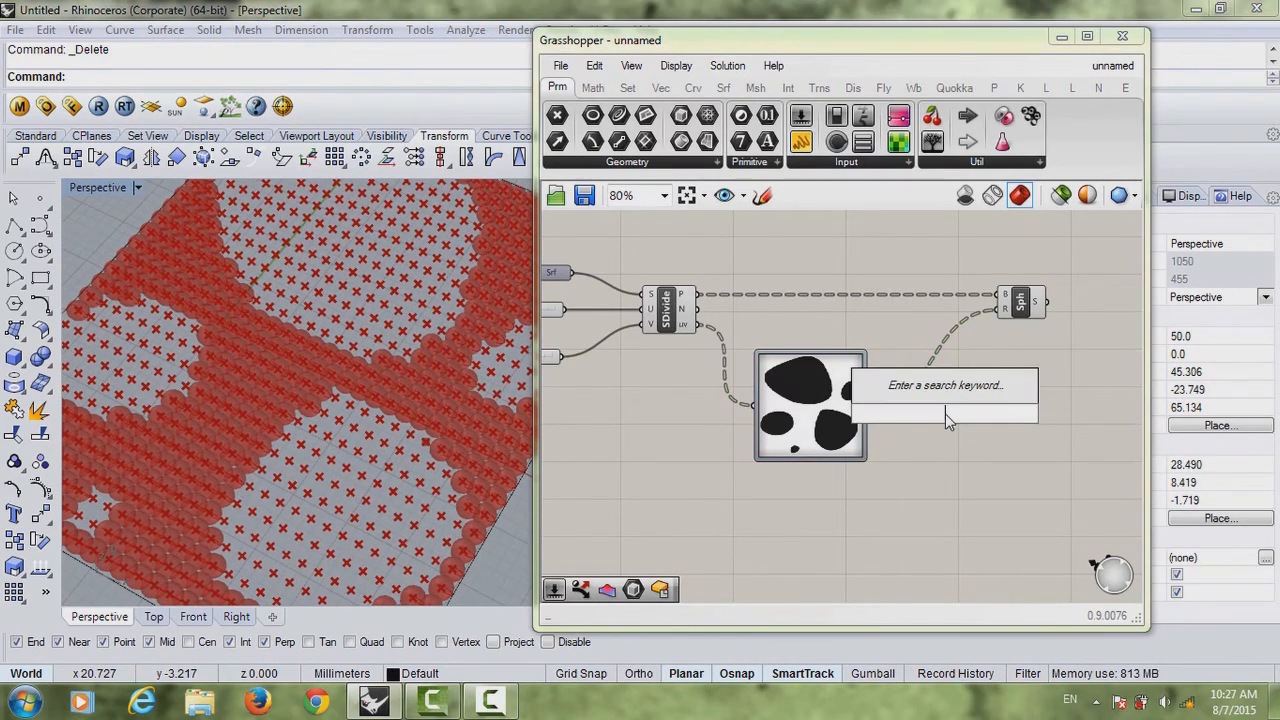
# Step: Place the Evaluate (Eval) component found by searching 'eva'
pyautogui.write('eva')
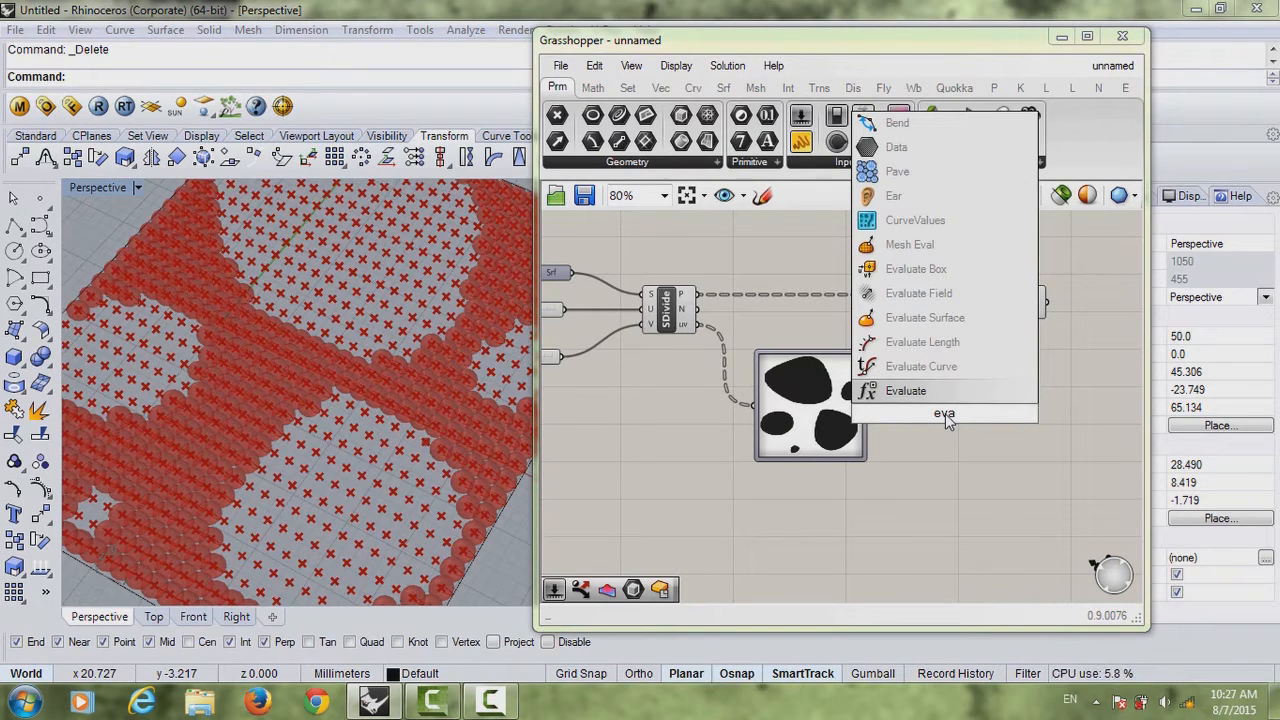
pyautogui.click(905, 390)
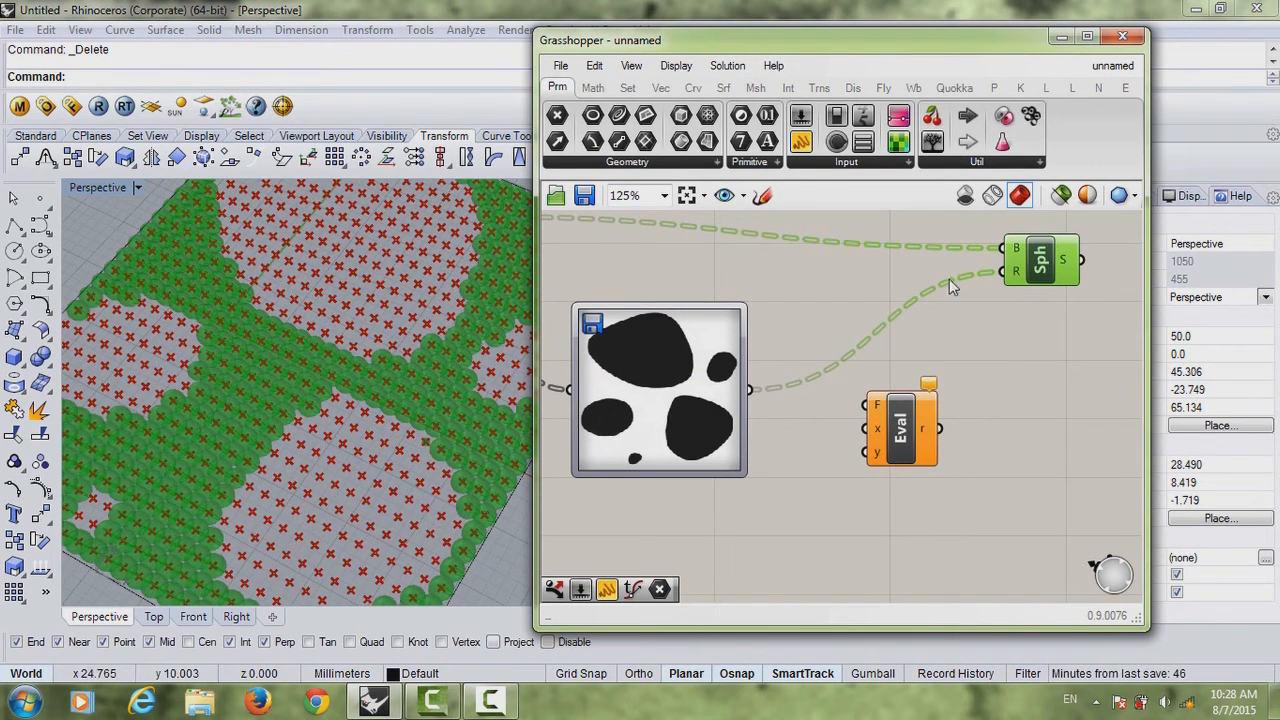
pyautogui.moveTo(910, 304)
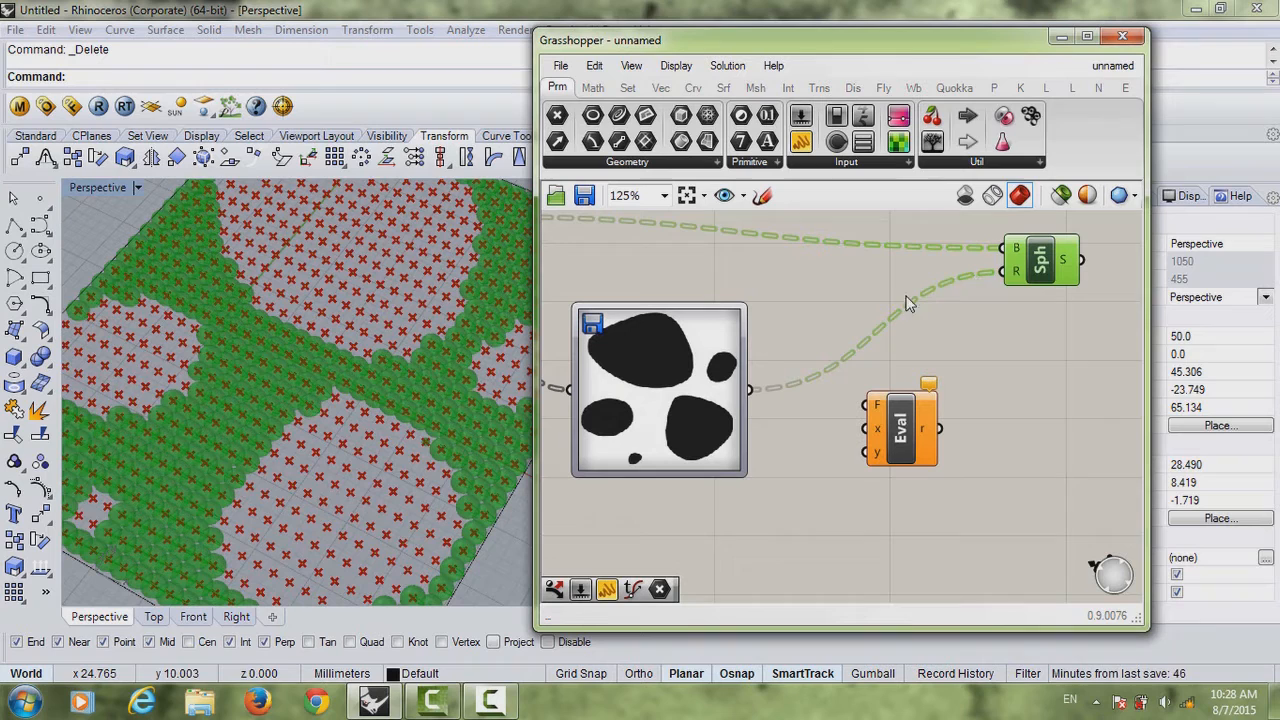
pyautogui.moveTo(1010, 280)
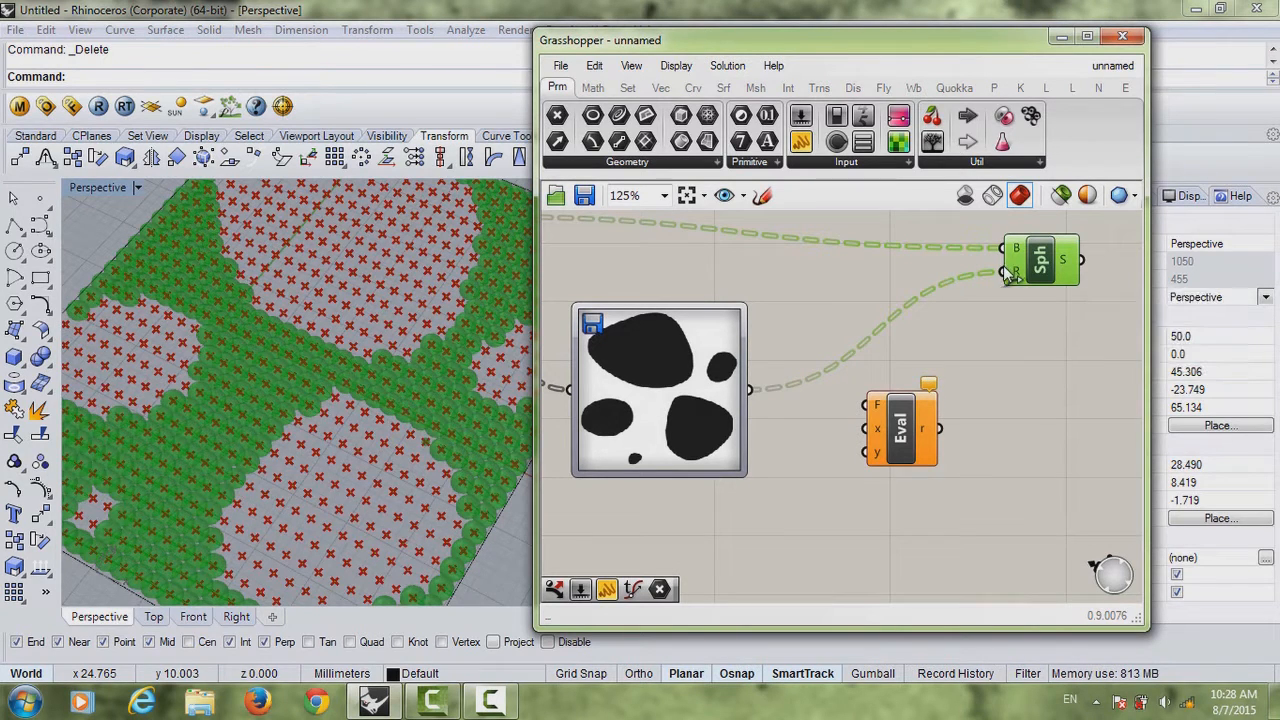
pyautogui.scroll(3)
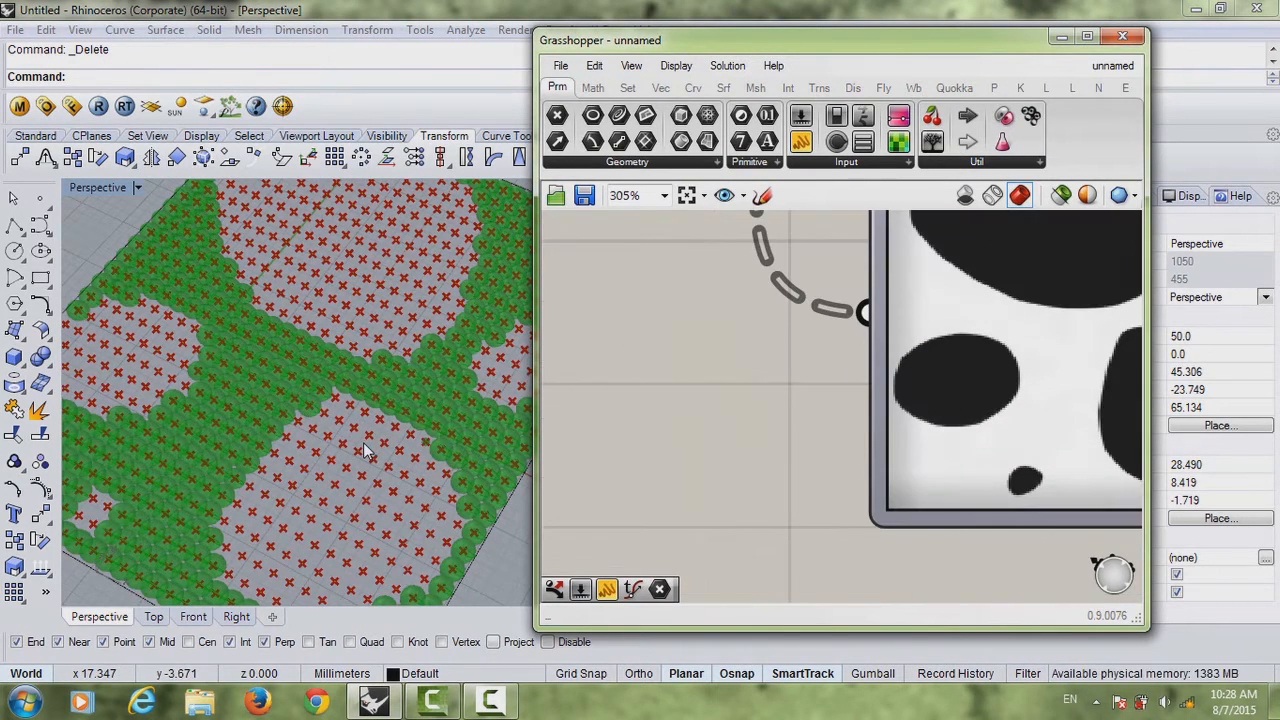
pyautogui.scroll(-3)
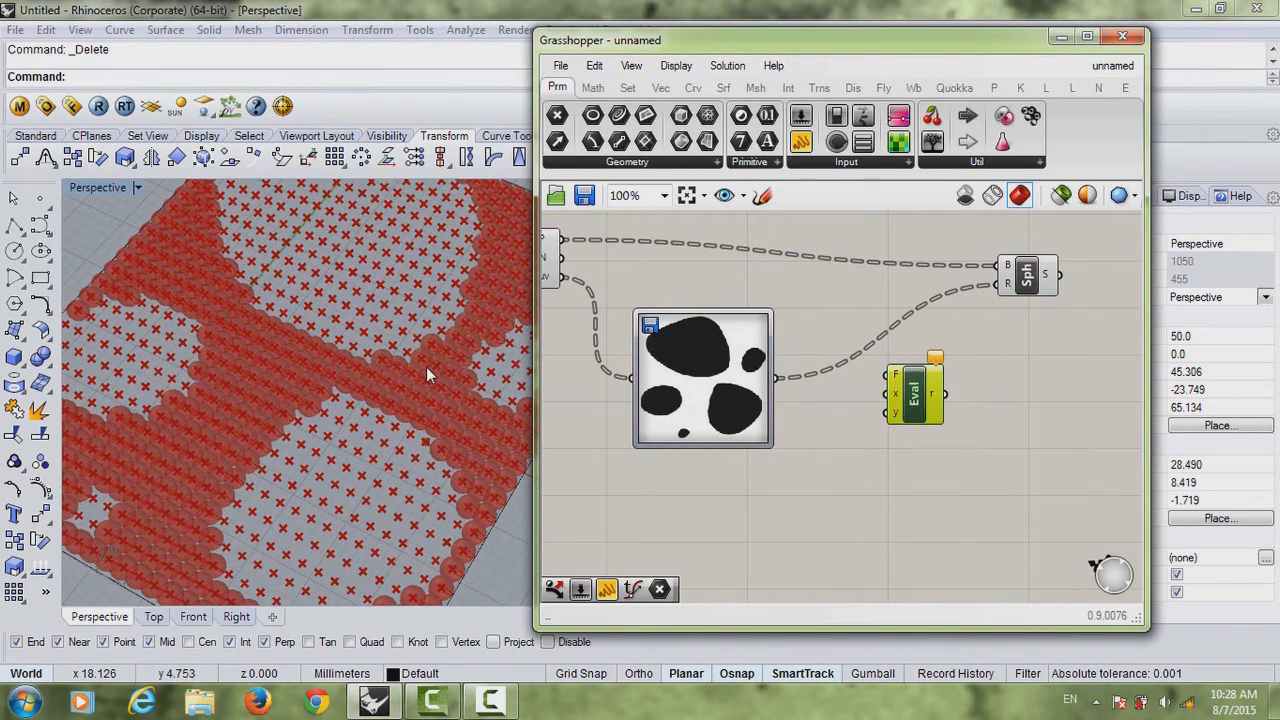
pyautogui.moveTo(910, 420)
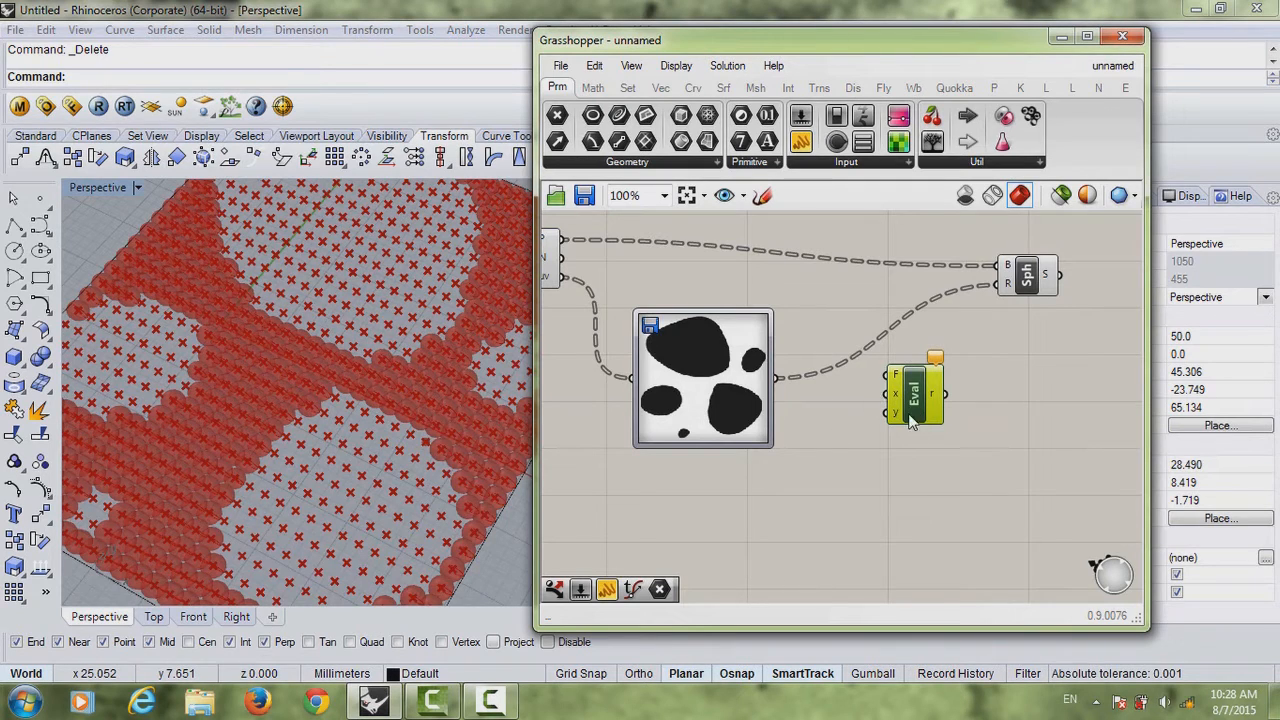
pyautogui.scroll(3)
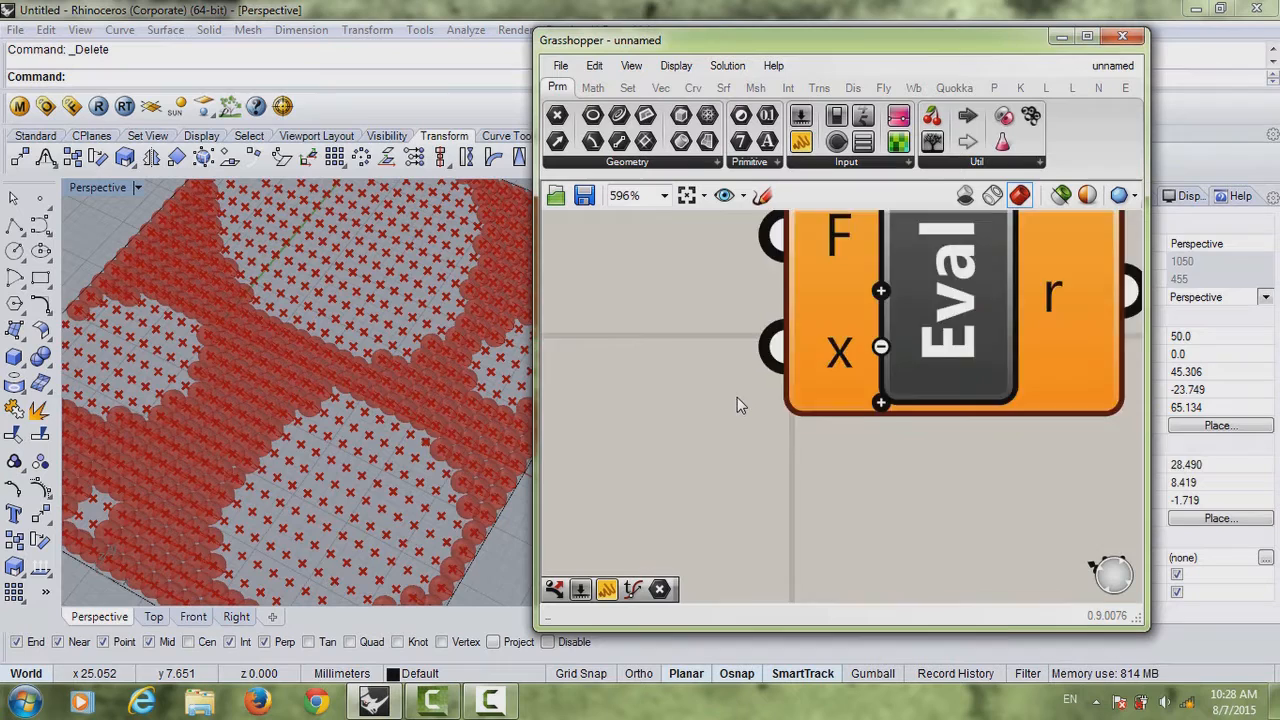
# Step: Give the Evaluate component's F input the expression x+.2 and commit it
pyautogui.rightClick(870, 350)
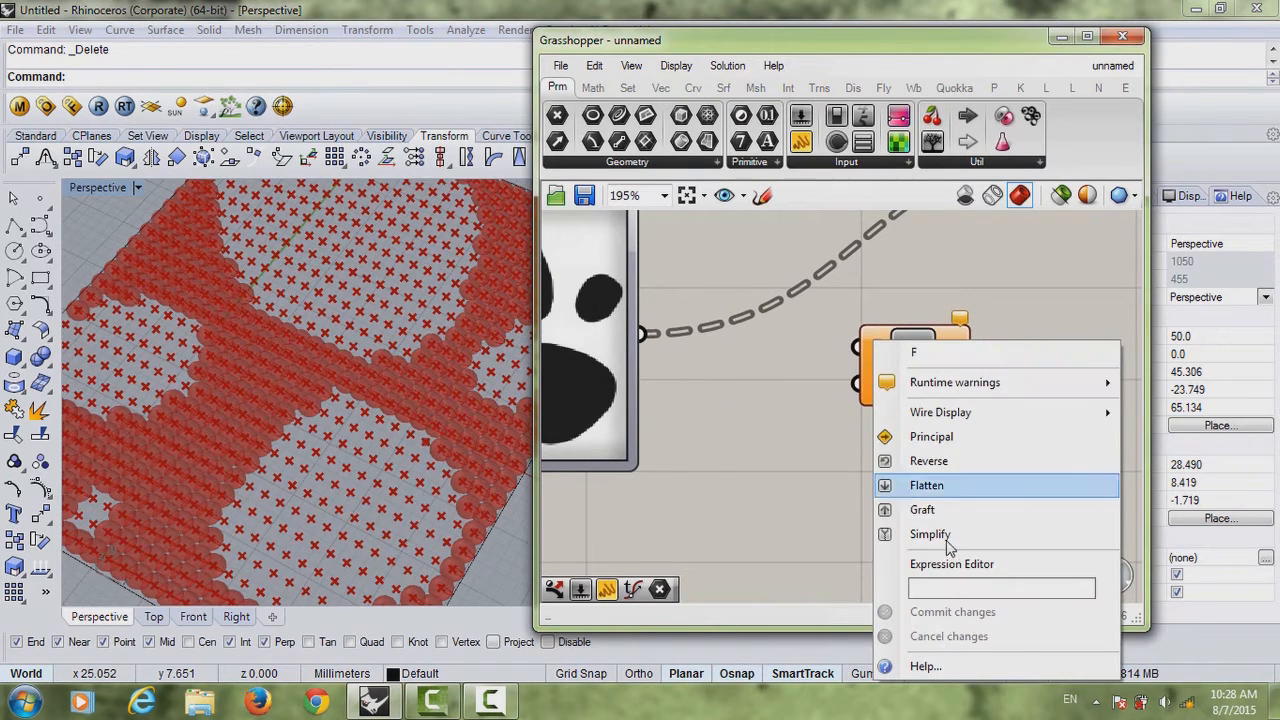
pyautogui.write('x')
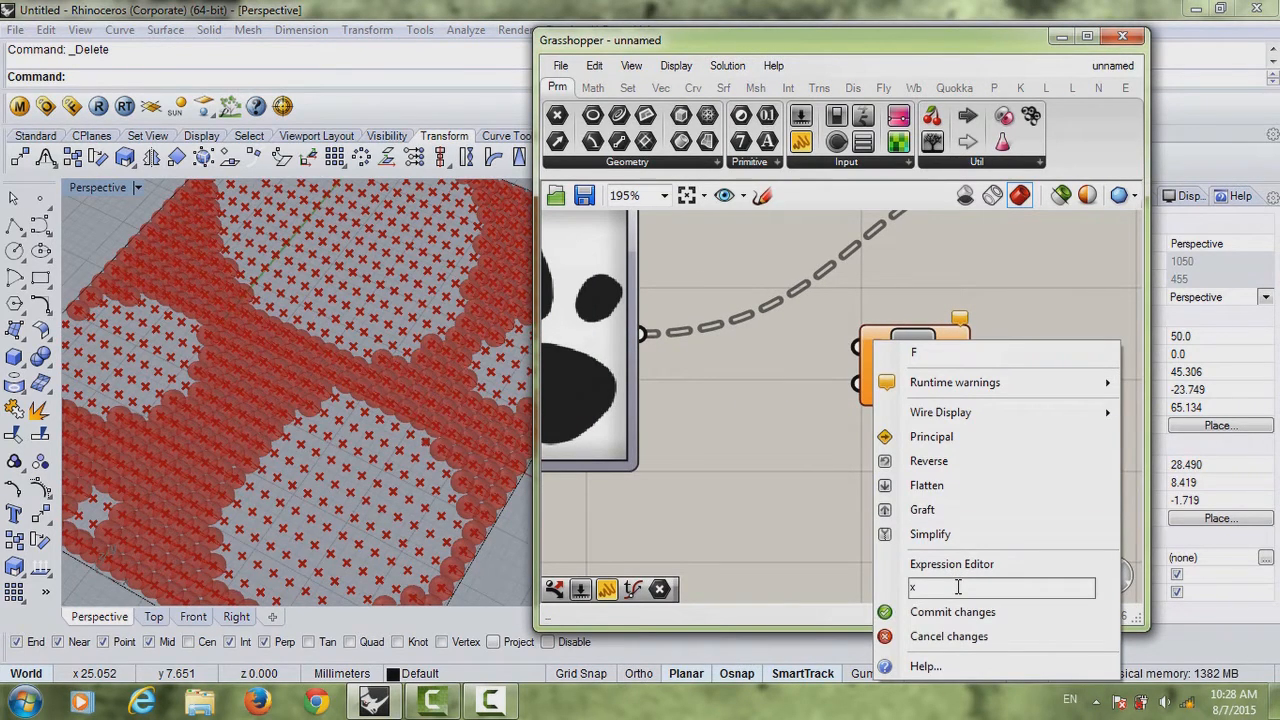
pyautogui.write('+')
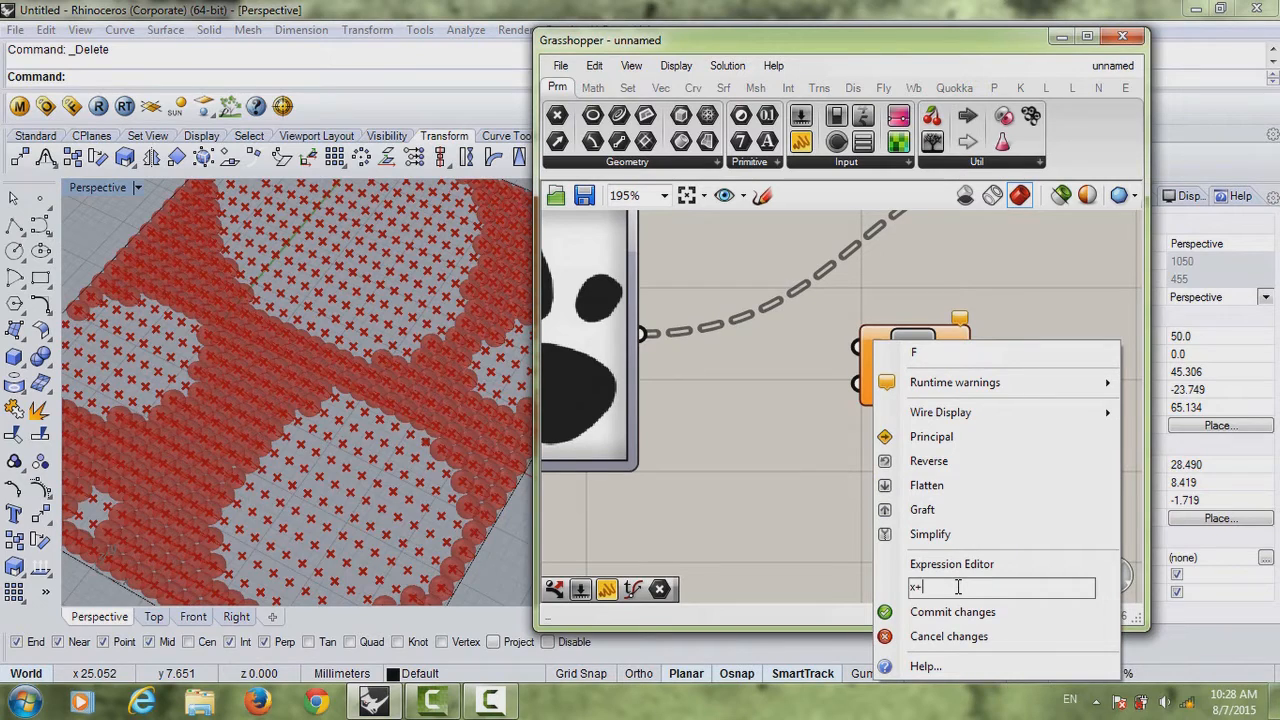
pyautogui.write('.02')
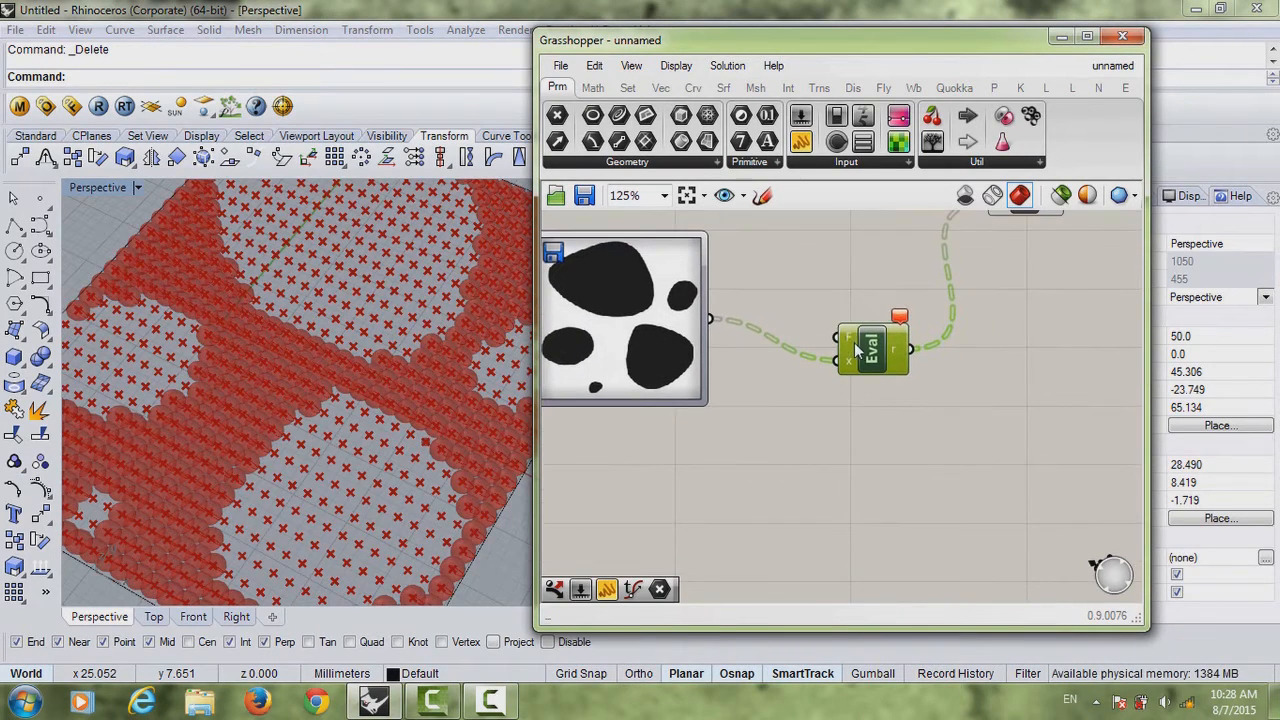
pyautogui.rightClick(872, 345)
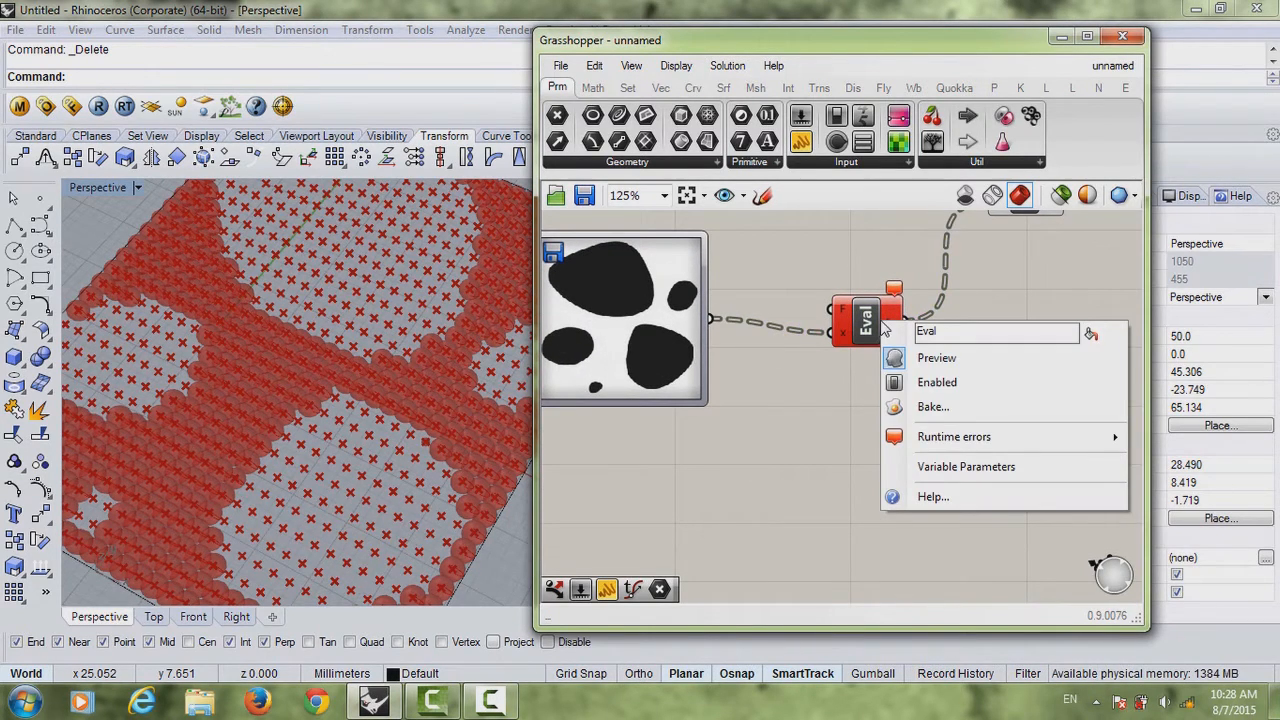
pyautogui.click(865, 320)
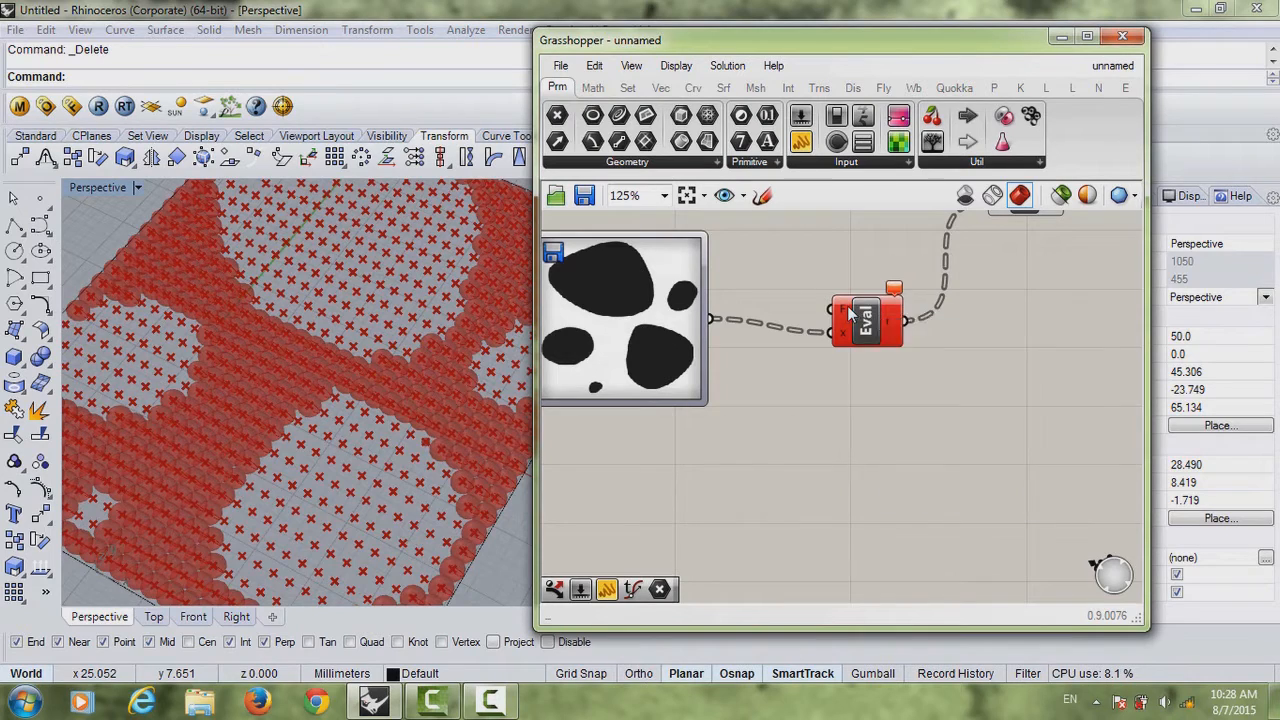
pyautogui.rightClick(845, 310)
pyautogui.write('x+.2')
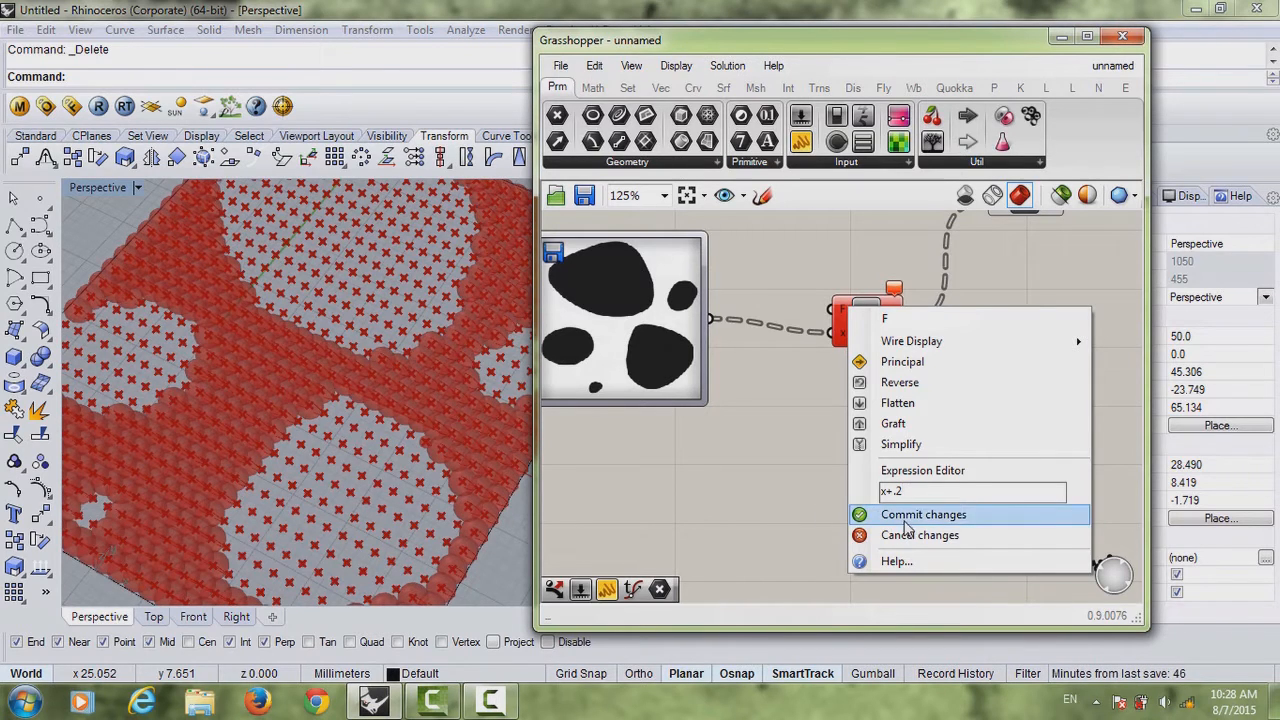
pyautogui.click(922, 514)
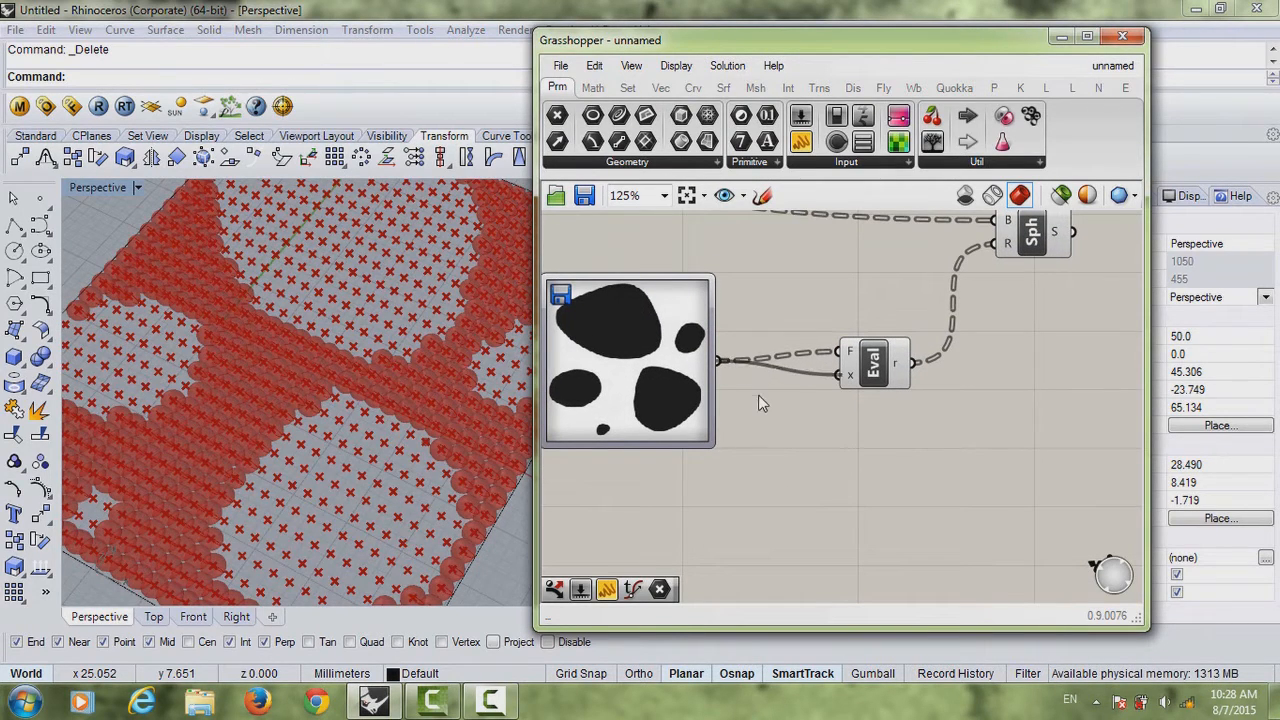
# Step: Scroll the canvas view to inspect the resulting sphere field
pyautogui.scroll(-3)
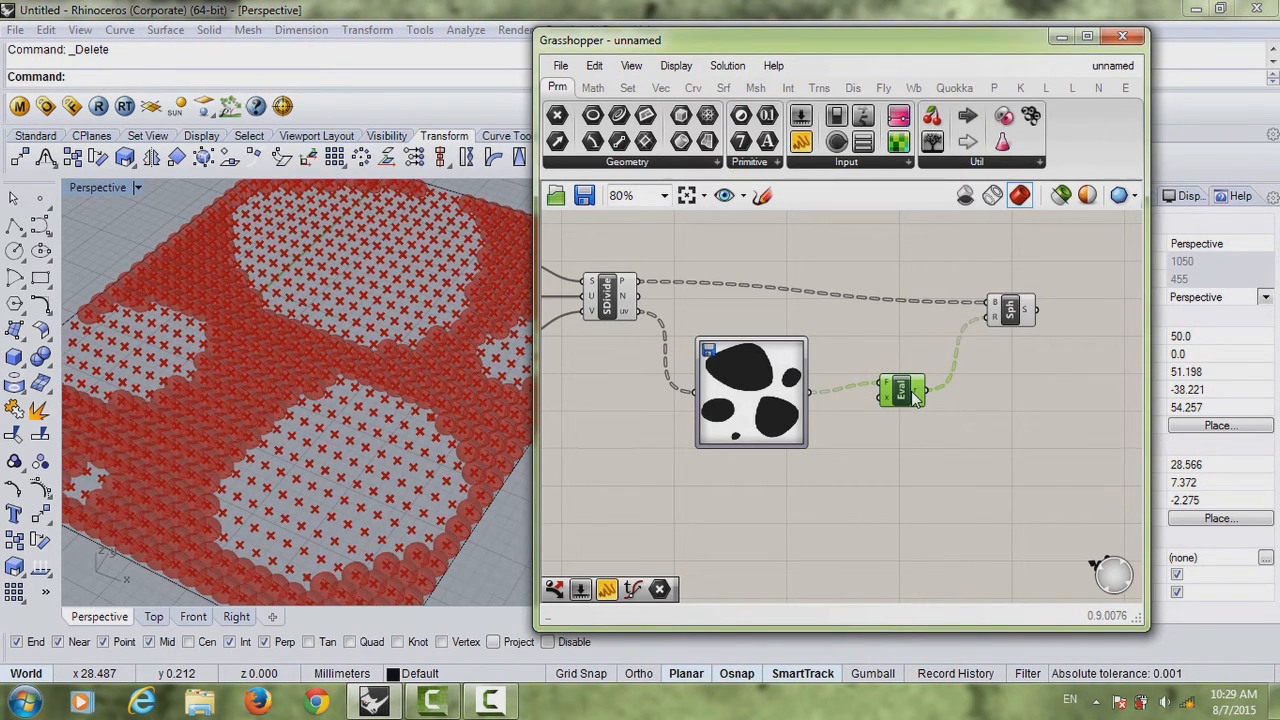
pyautogui.moveTo(903, 398)
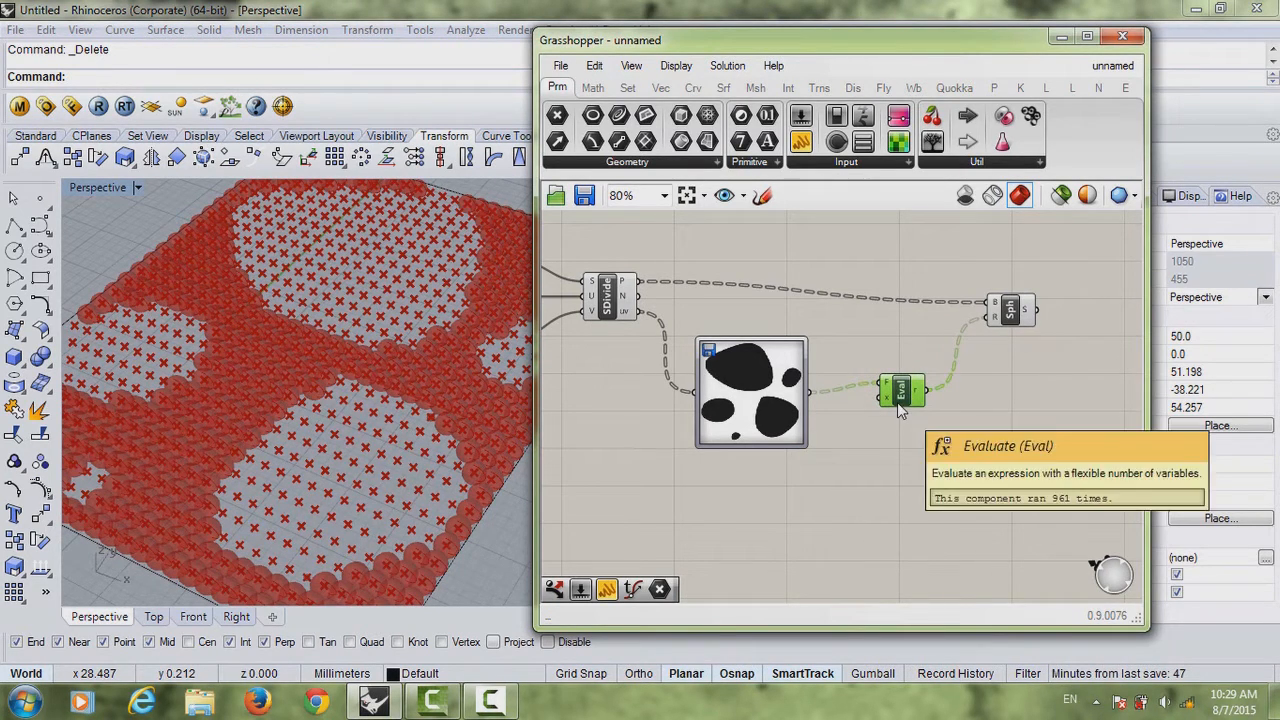
pyautogui.moveTo(930, 404)
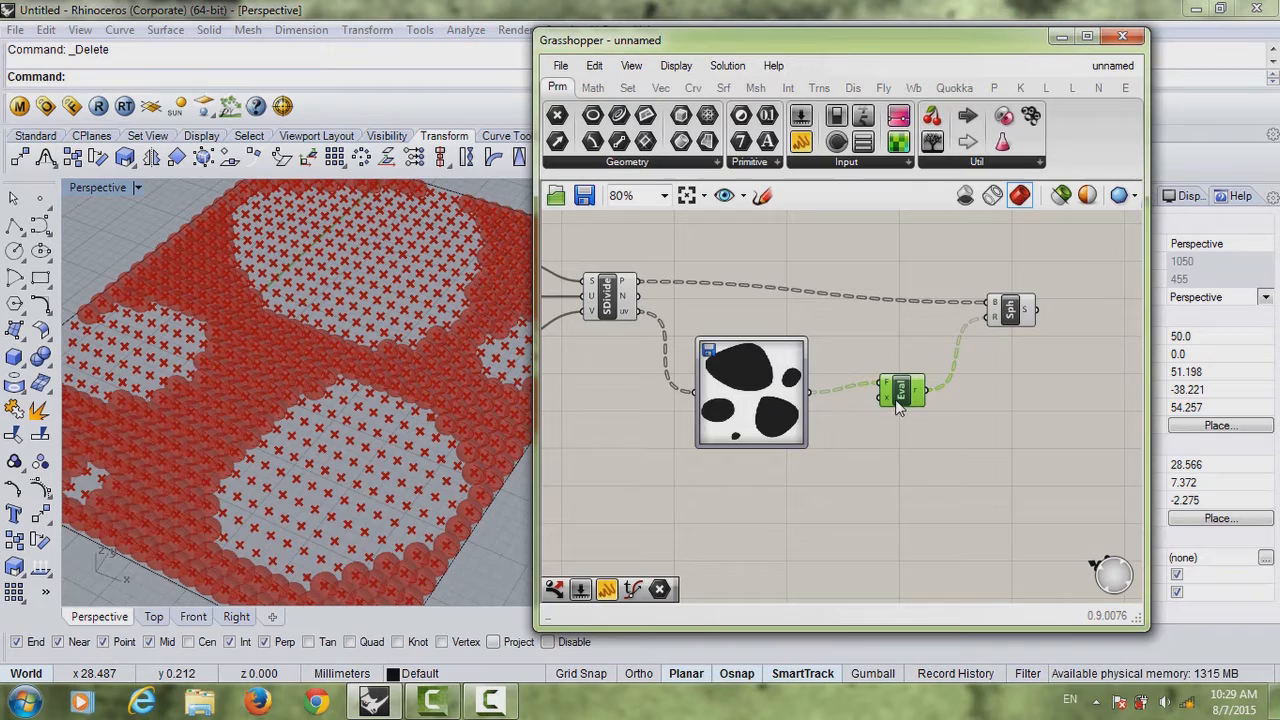
pyautogui.moveTo(903, 393)
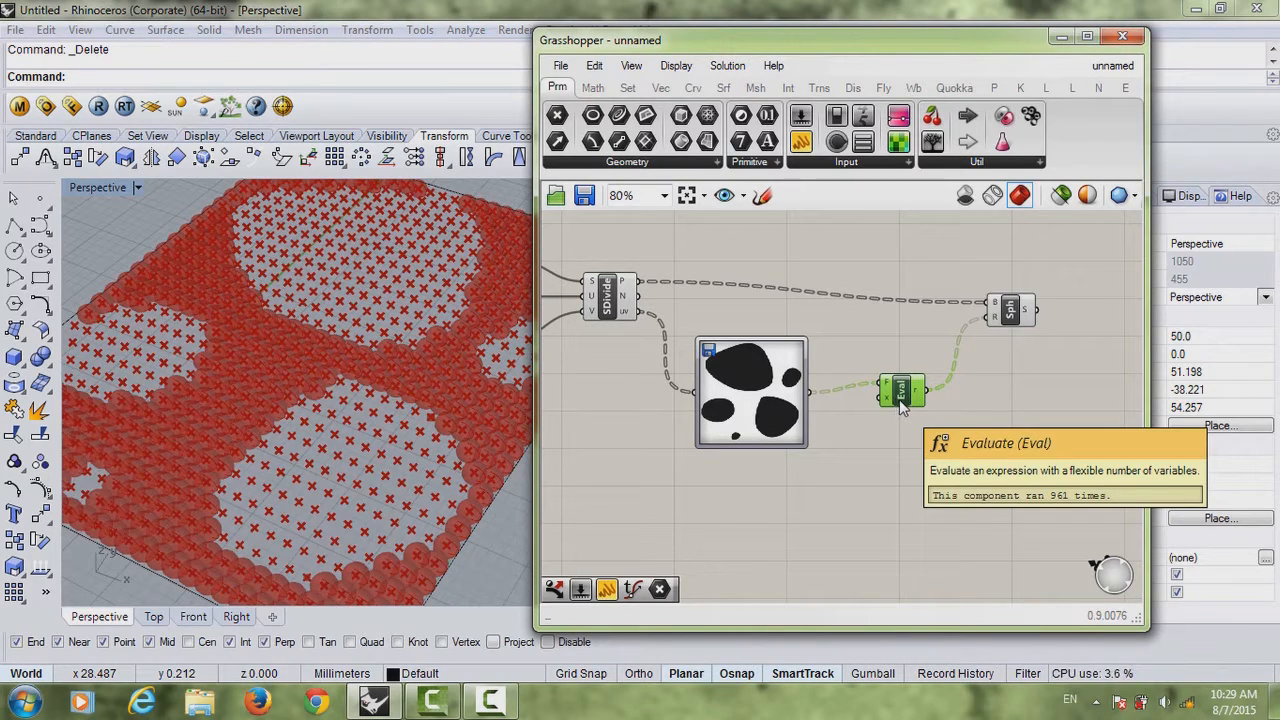
pyautogui.moveTo(965, 350)
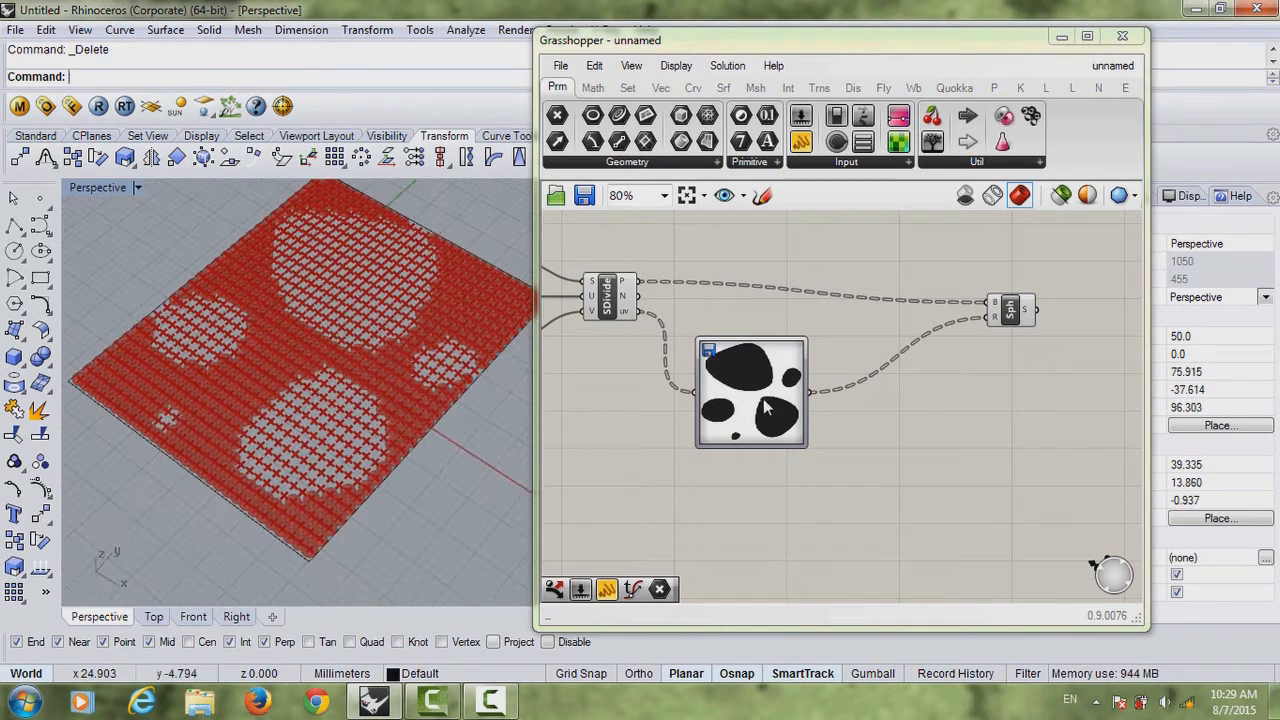
pyautogui.doubleClick(751, 390)
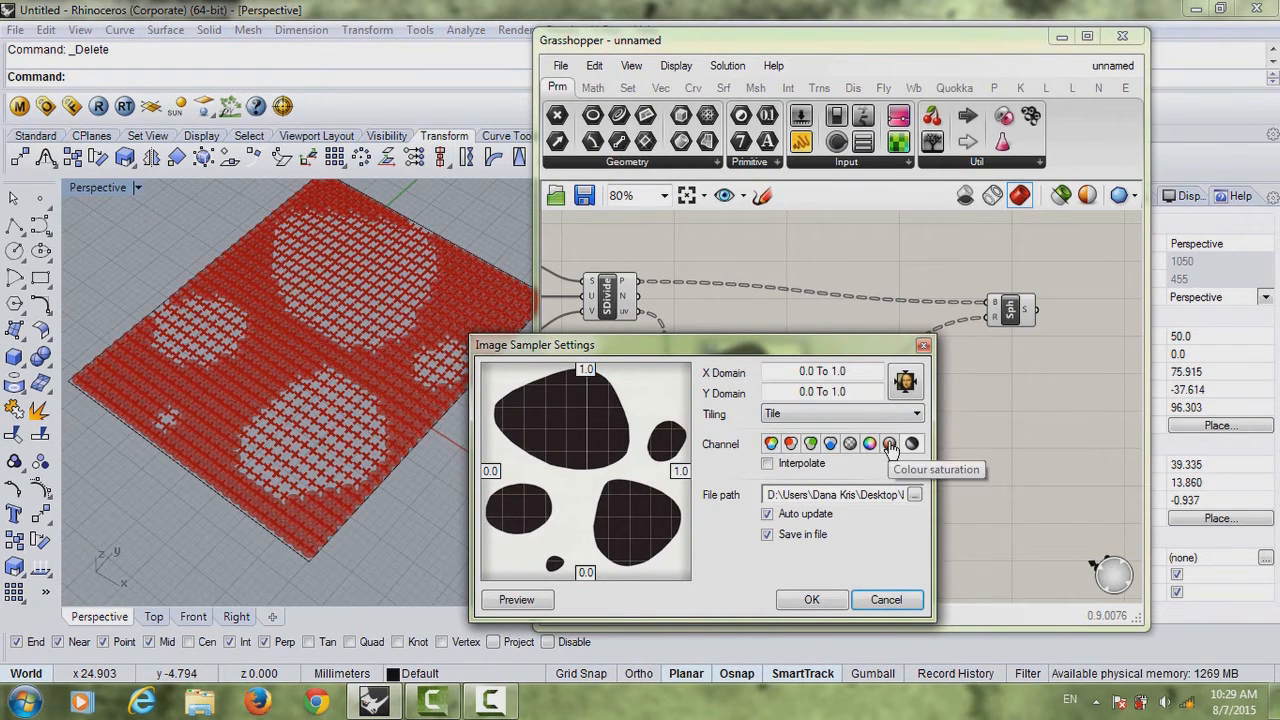
pyautogui.moveTo(811, 443)
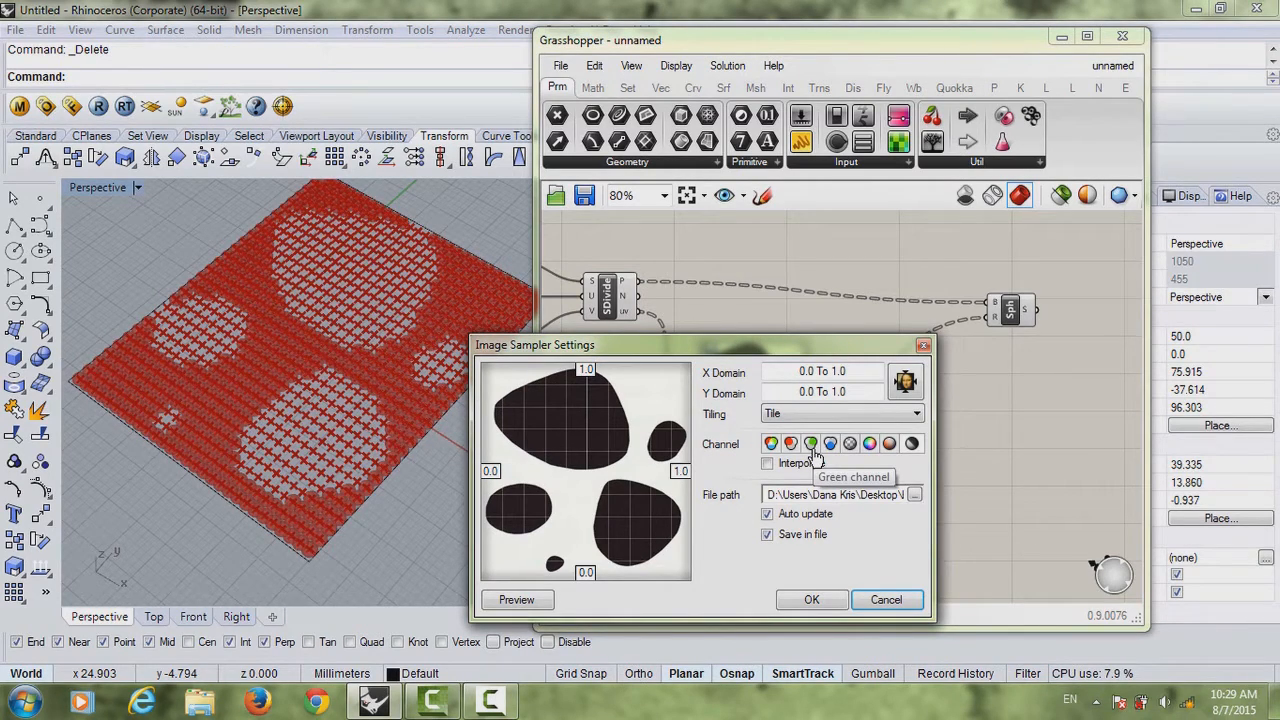
pyautogui.click(811, 599)
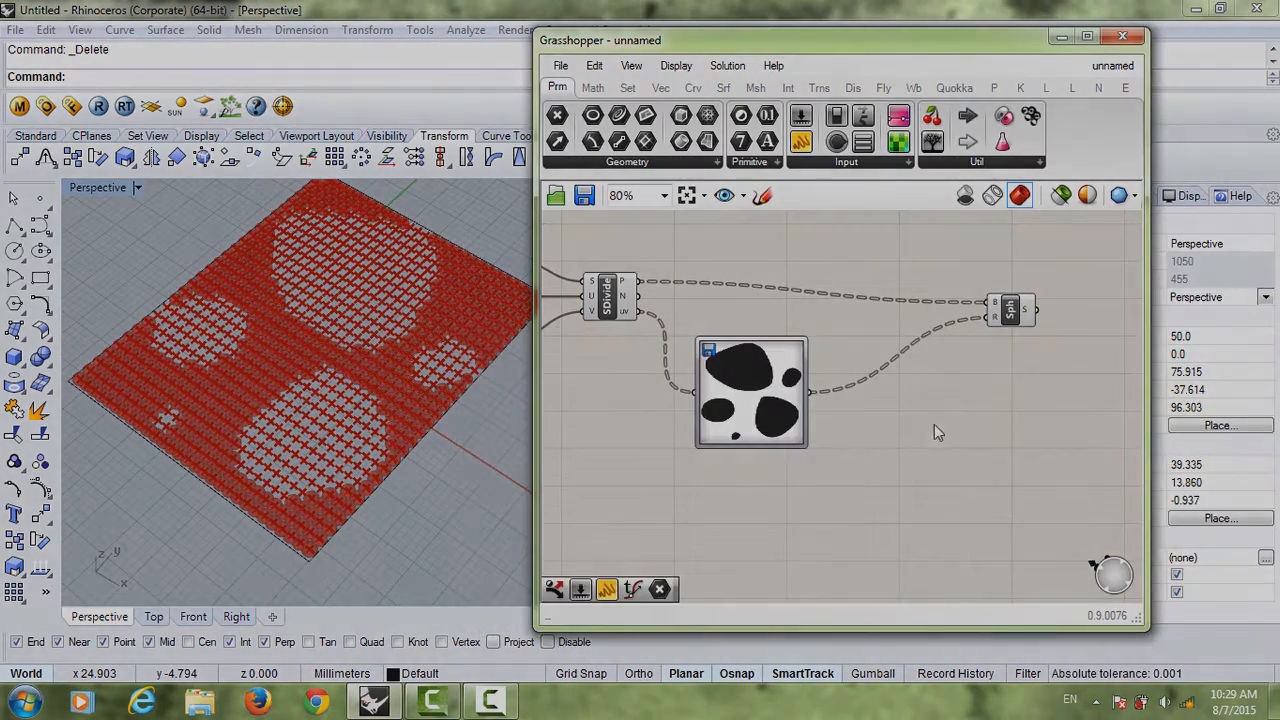
pyautogui.scroll(-3)
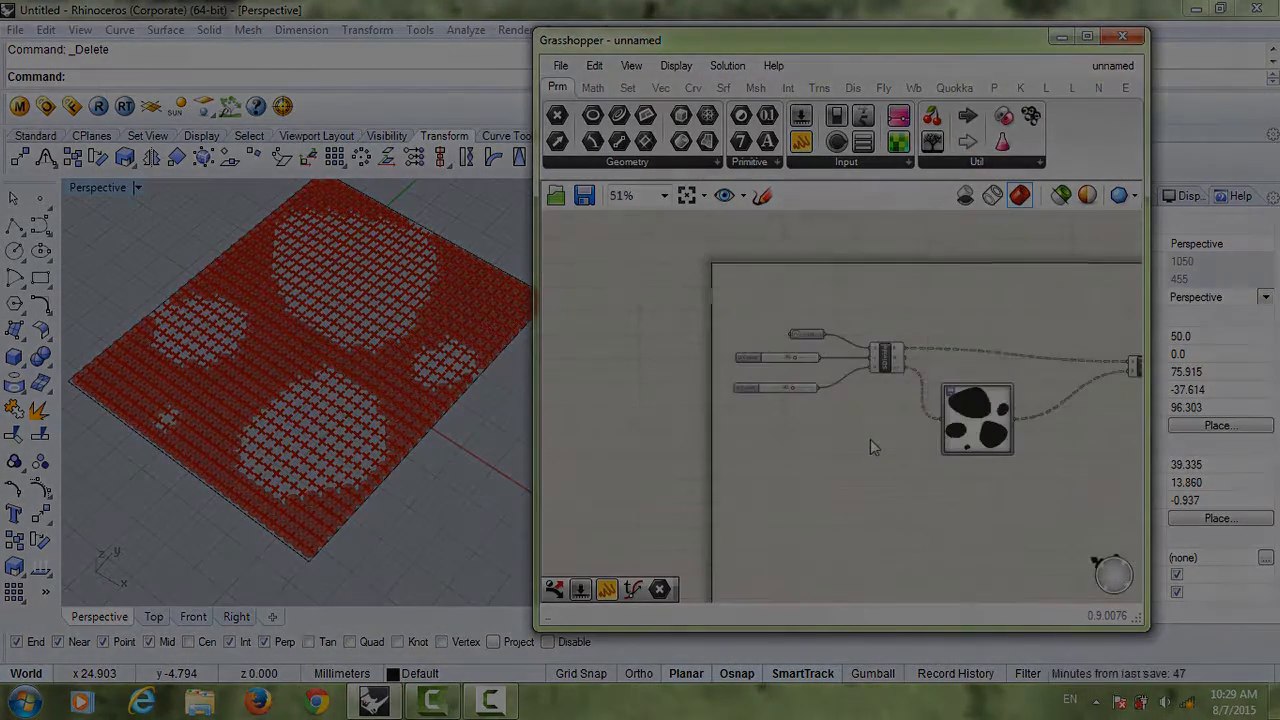